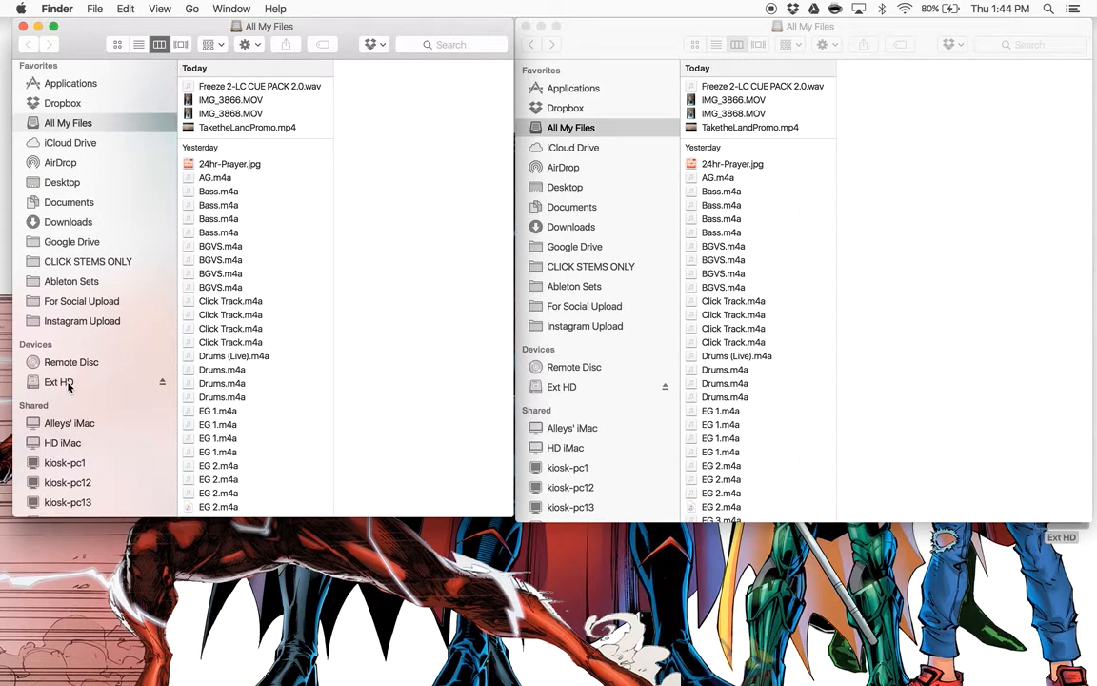
Step: Browse into Ext HD > MULTITRACKS AND STEMS and look through its project folders
{"action": "left_click", "coordinate": [59, 381]}
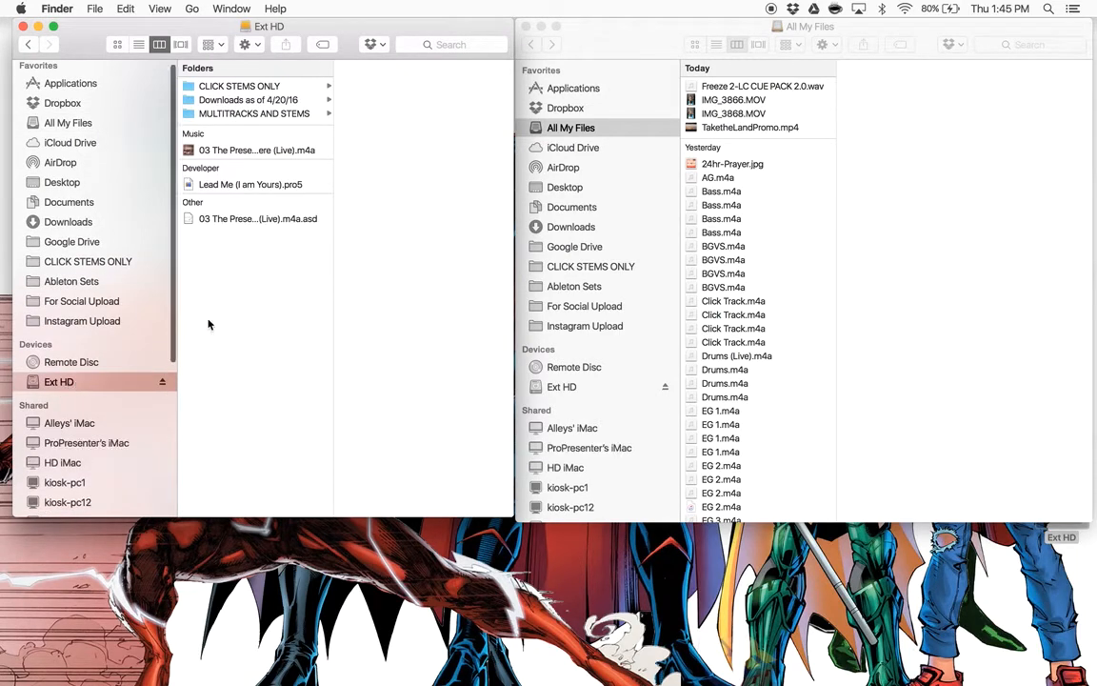
{"action": "mouse_move", "coordinate": [271, 114]}
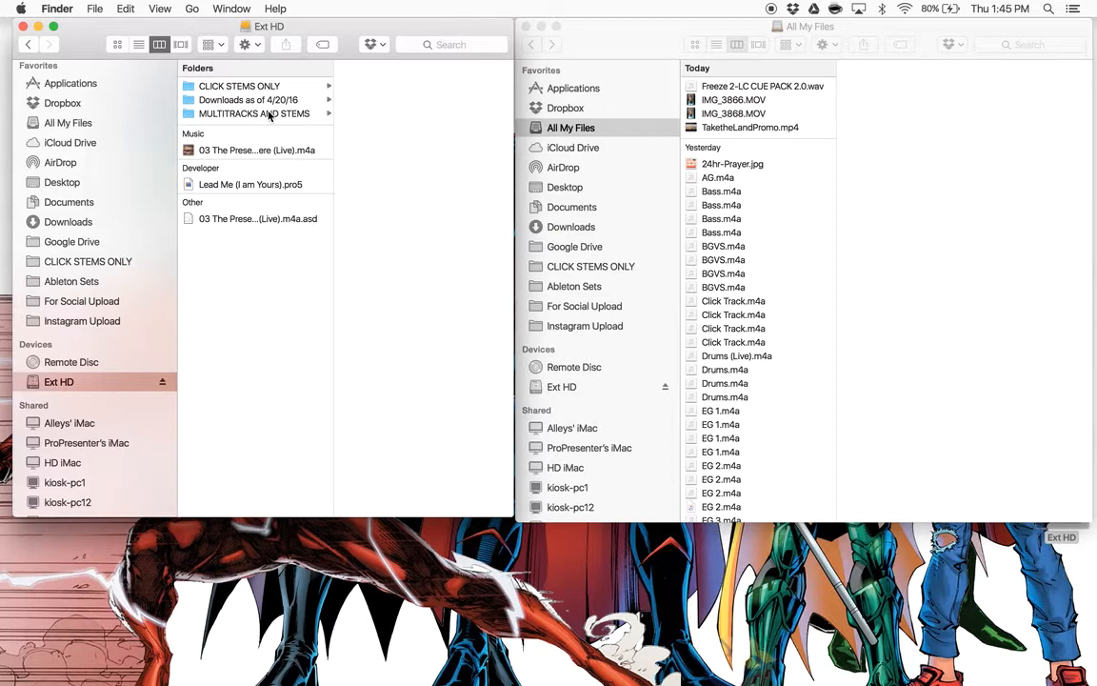
{"action": "left_click", "coordinate": [255, 115]}
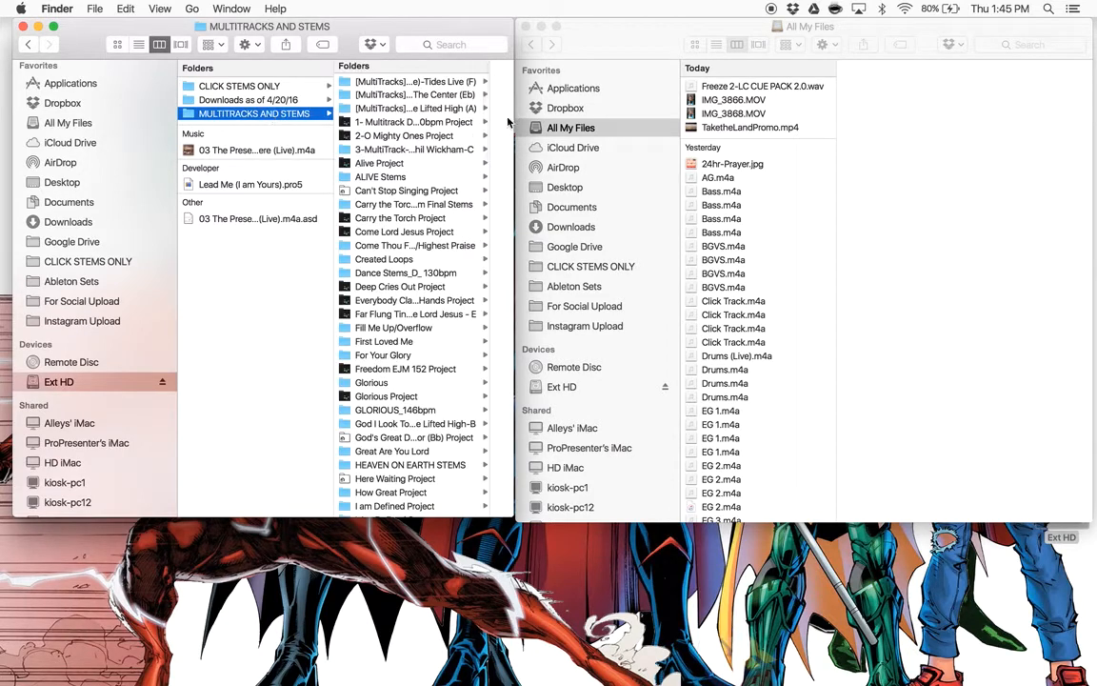
{"action": "scroll", "scroll_direction": "down", "scroll_amount": 3}
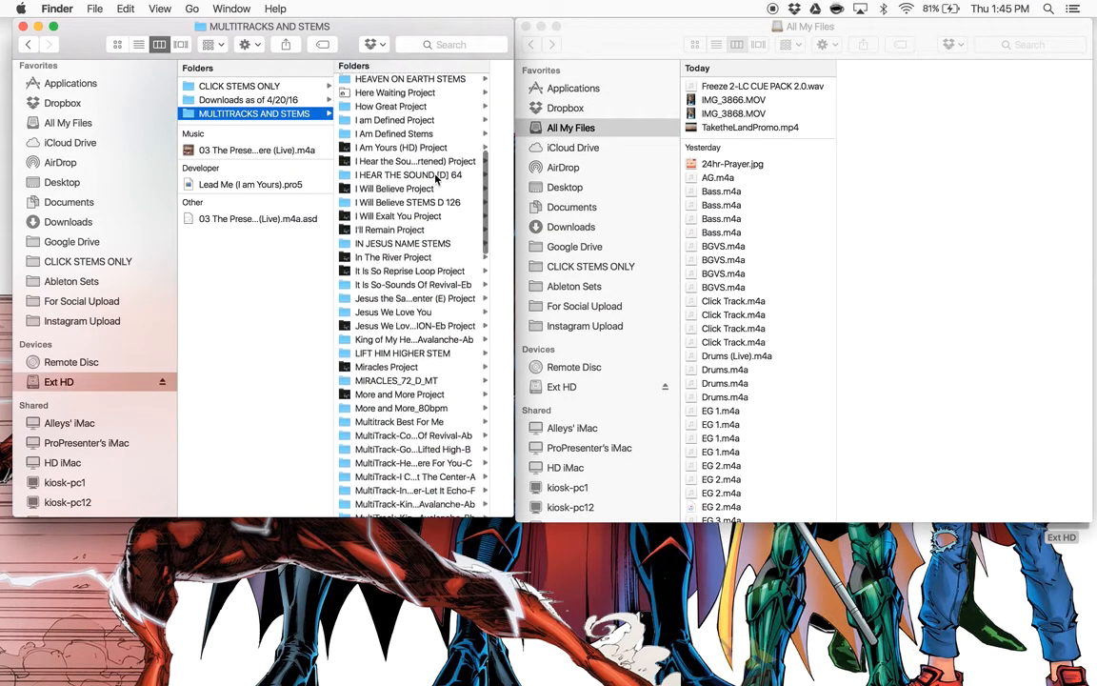
{"action": "scroll", "scroll_direction": "down", "scroll_amount": 3}
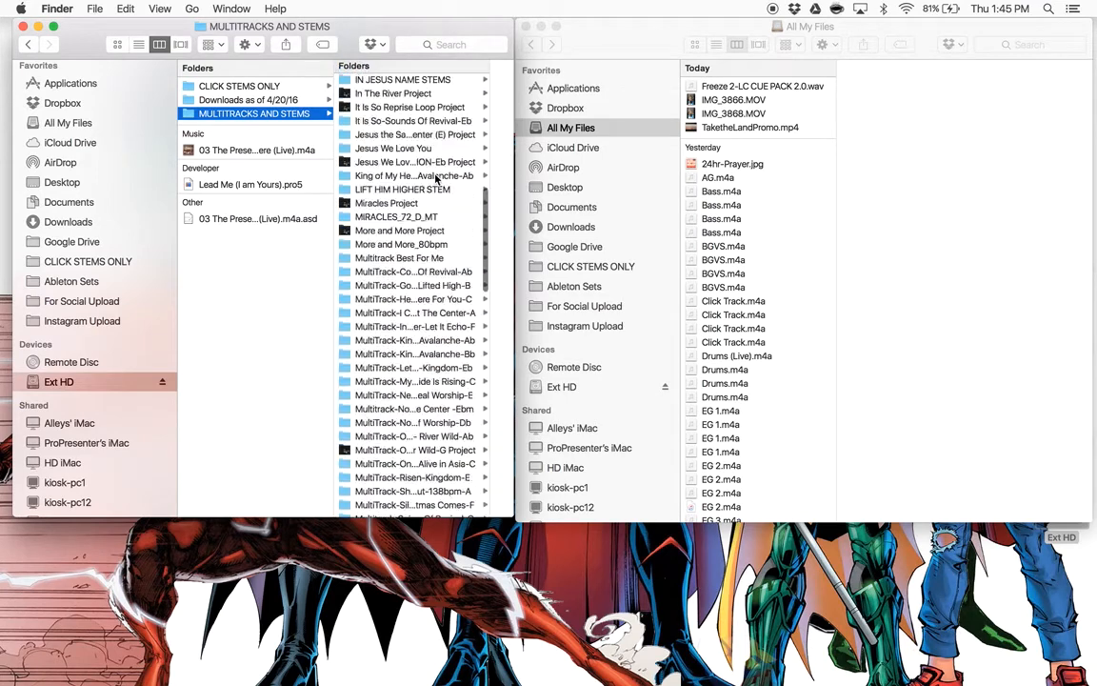
{"action": "scroll", "scroll_direction": "up", "scroll_amount": 3}
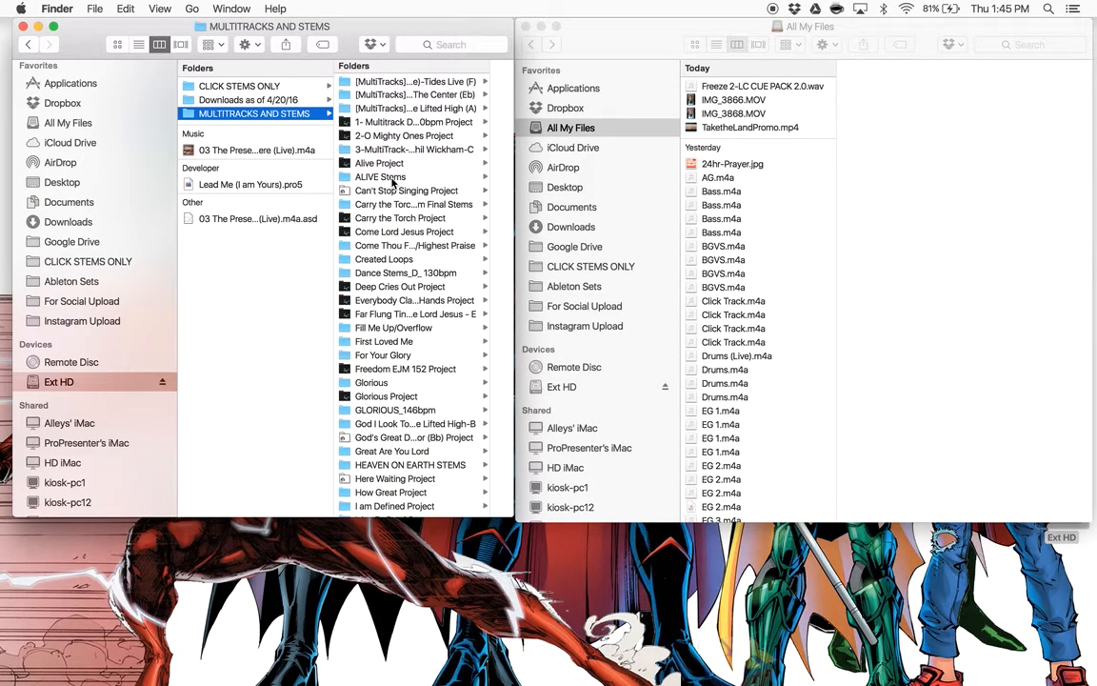
{"action": "mouse_move", "coordinate": [543, 275]}
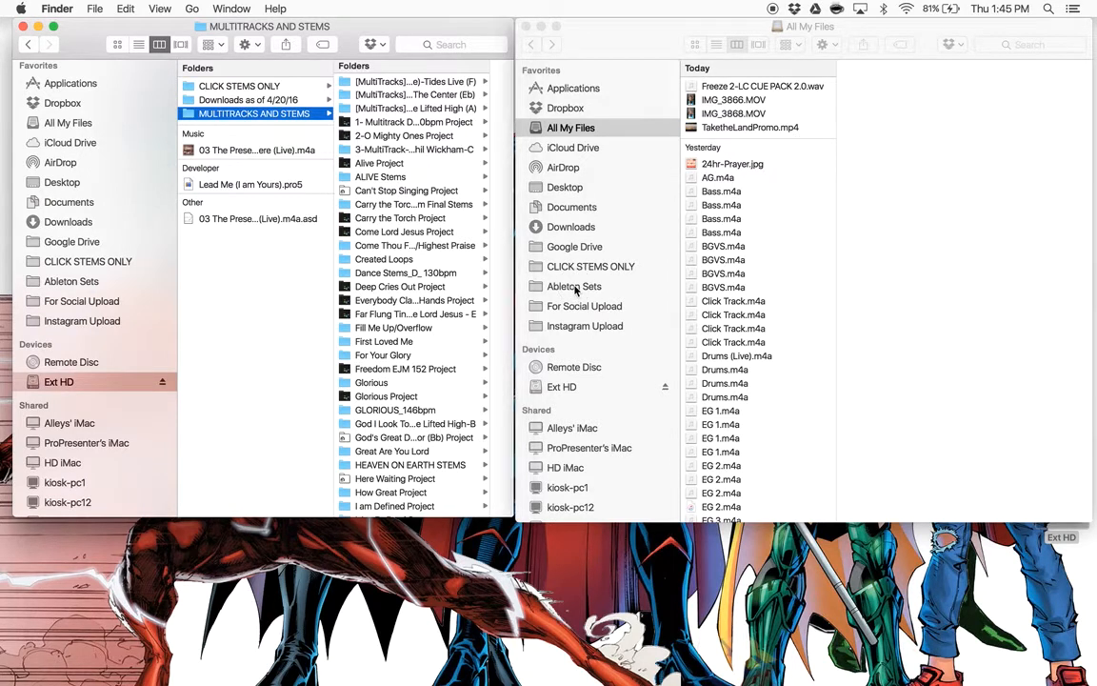
Step: Show the Ableton Sets folder (HP, OOLTEWAH, Other) in the right Finder window
{"action": "left_click", "coordinate": [576, 286]}
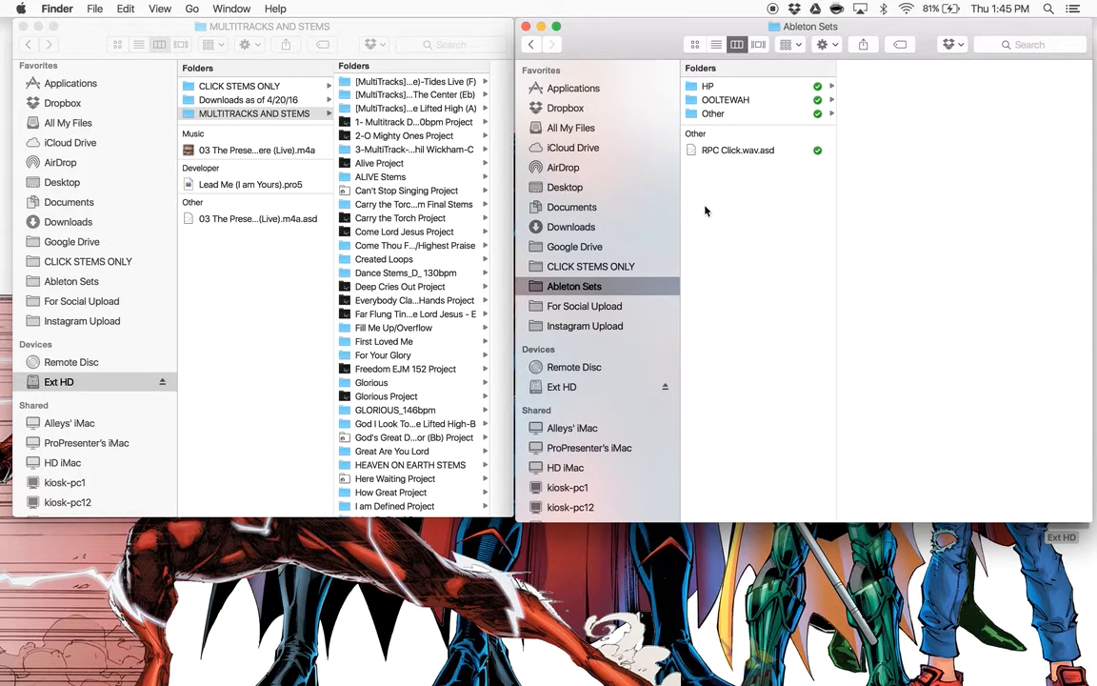
{"action": "mouse_move", "coordinate": [764, 107]}
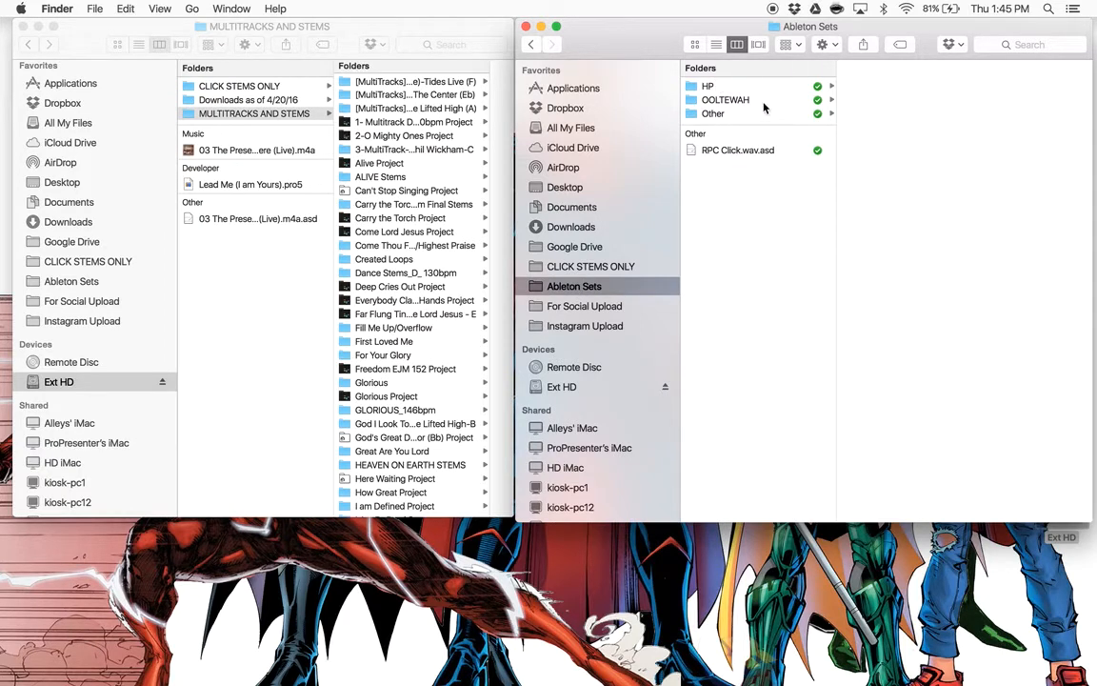
{"action": "mouse_move", "coordinate": [821, 171]}
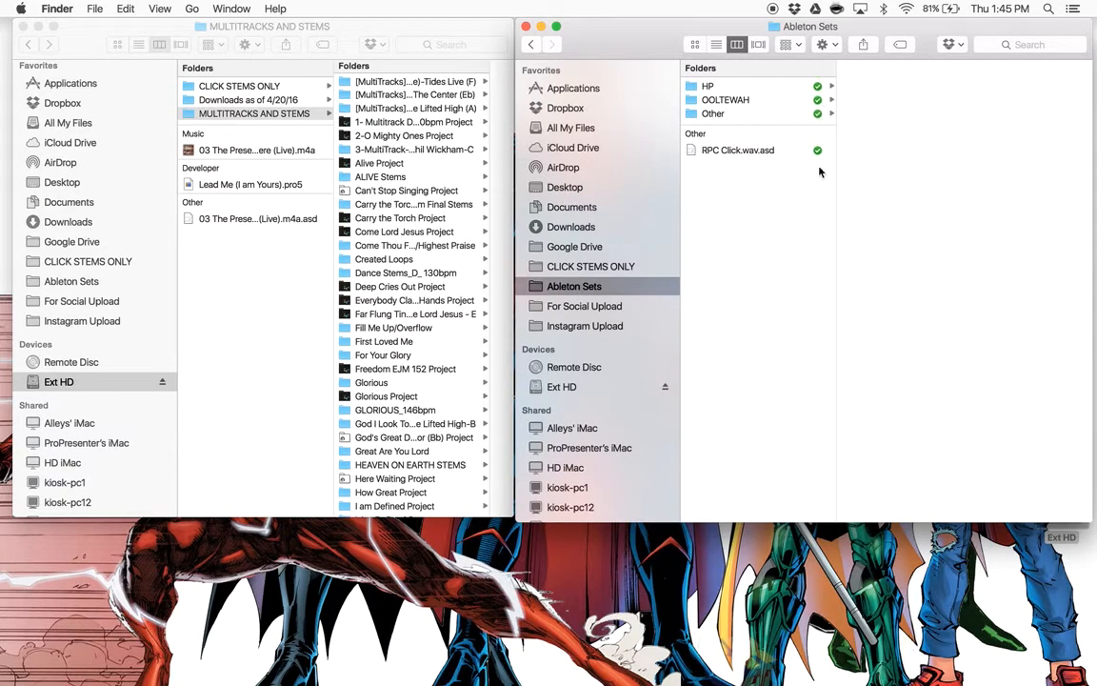
{"action": "mouse_move", "coordinate": [663, 46]}
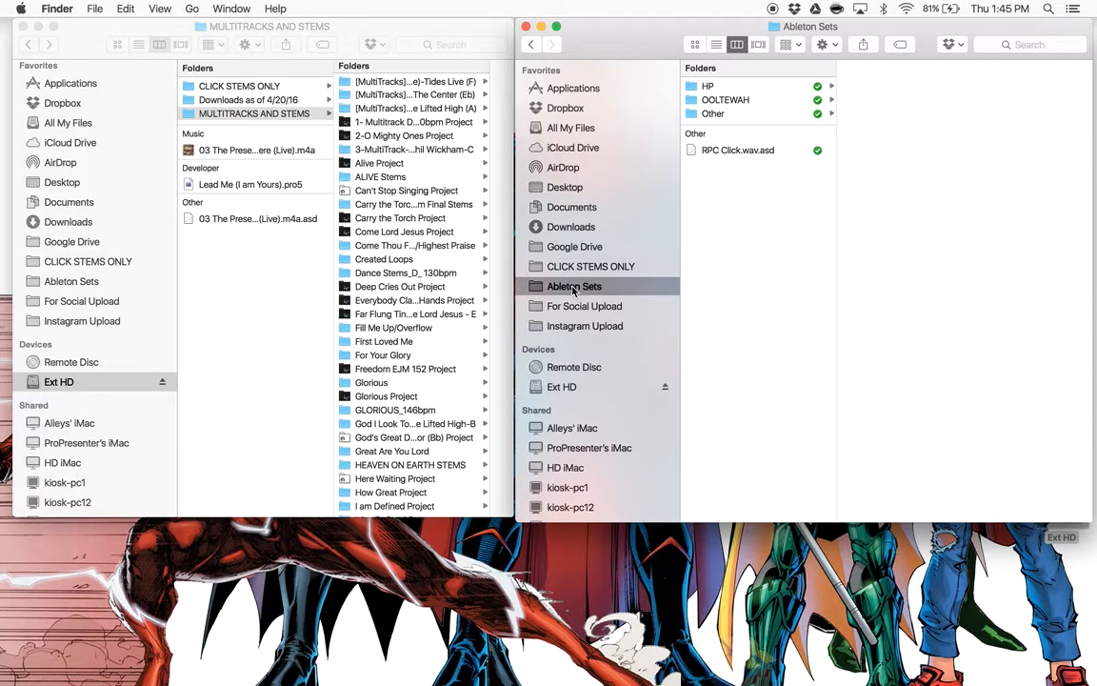
{"action": "mouse_move", "coordinate": [655, 295]}
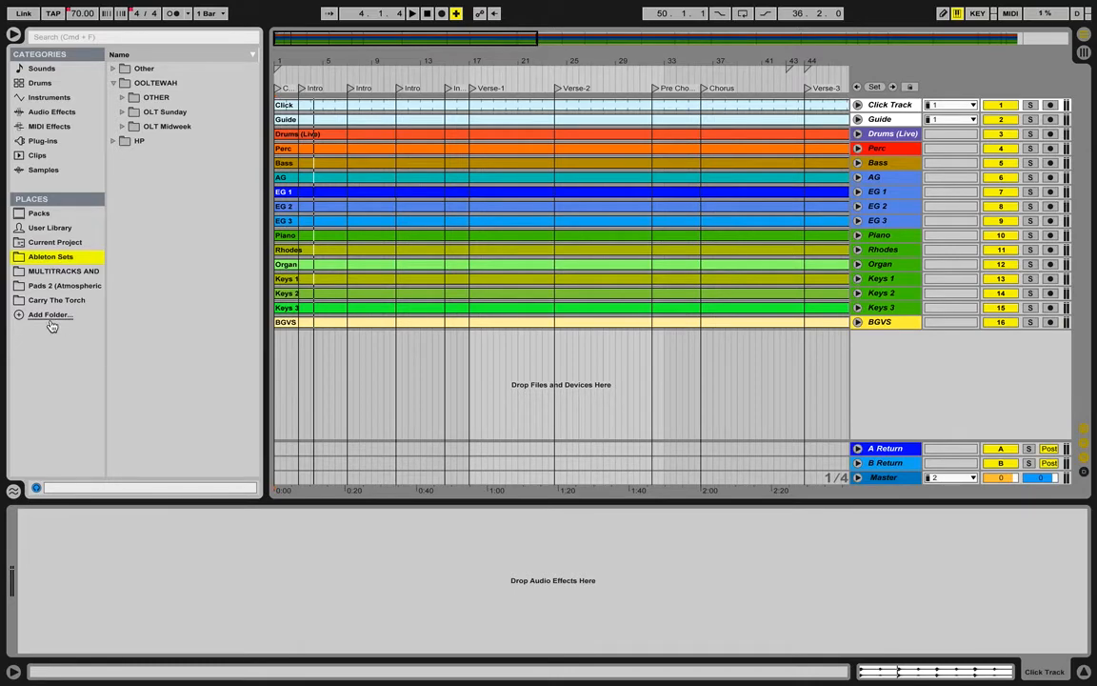
{"action": "mouse_move", "coordinate": [69, 377]}
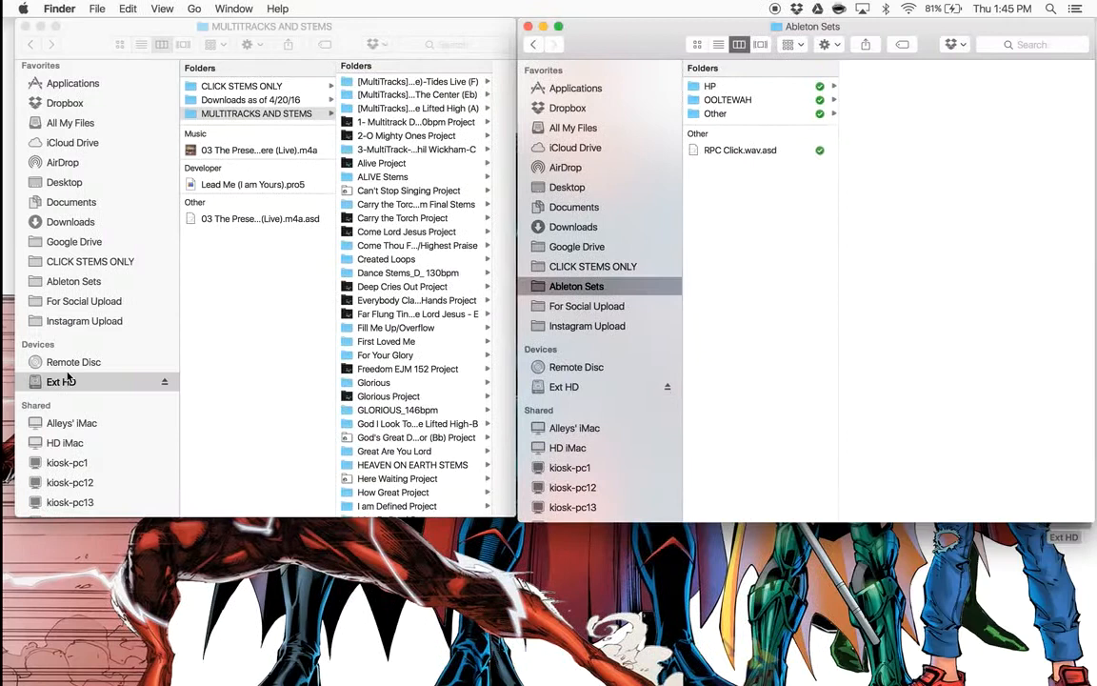
Step: Select Can't Stop Singing and Deep Cries Out projects, then browse OOLTEWAH and return to Ableton Sets
{"action": "left_click", "coordinate": [61, 382]}
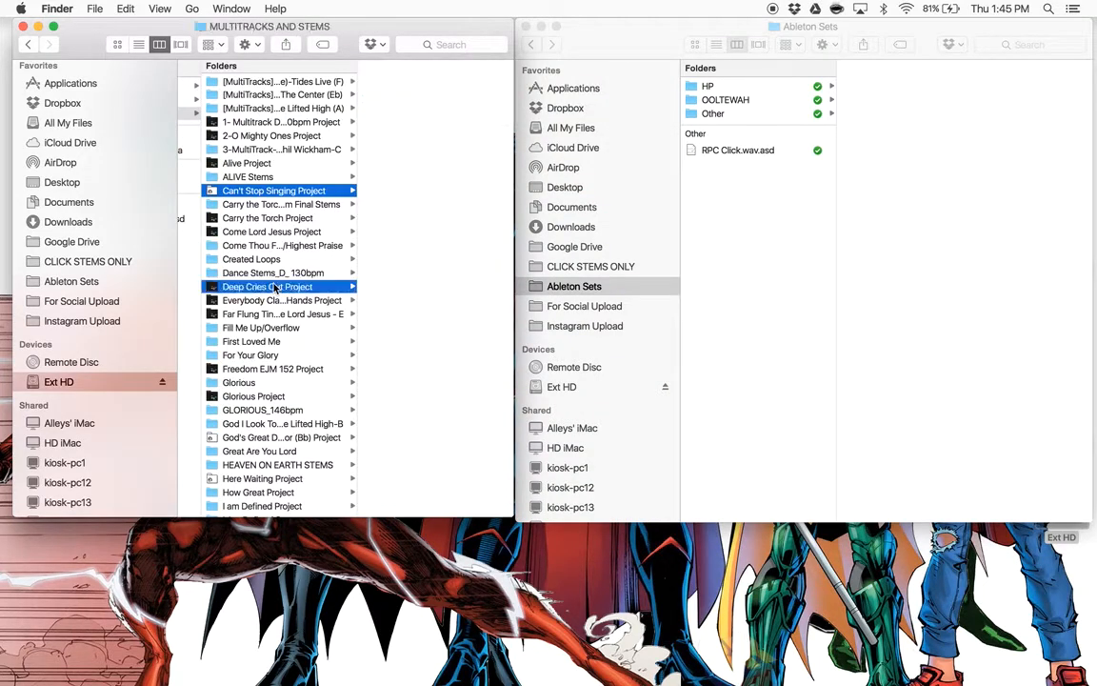
{"action": "left_click", "coordinate": [249, 354]}
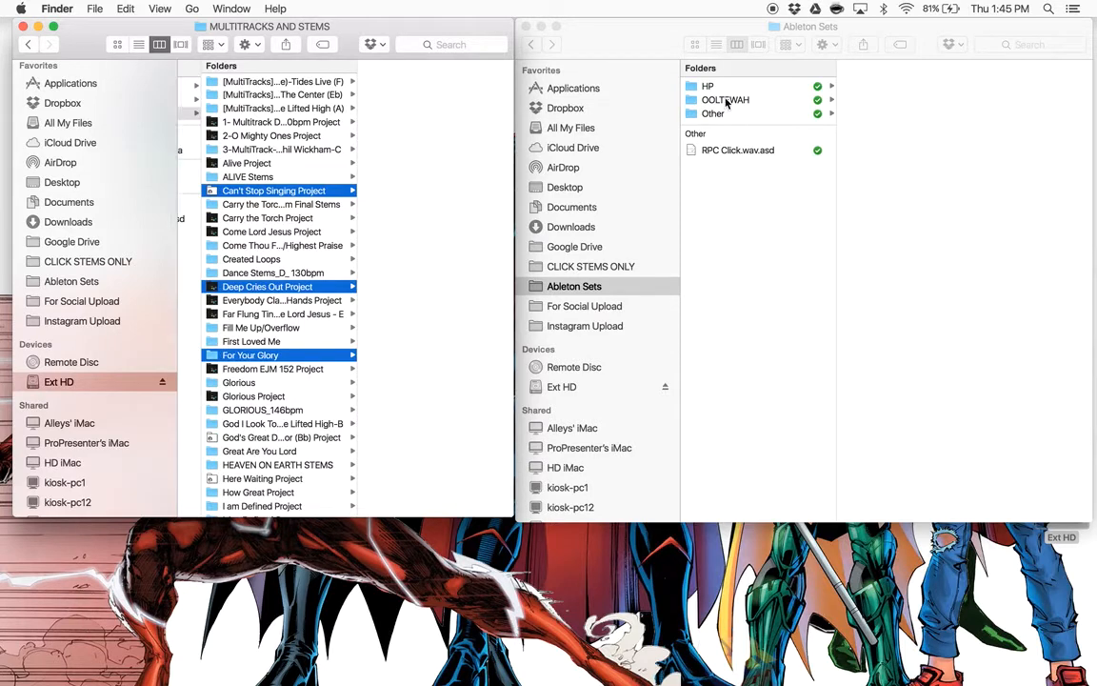
{"action": "left_click", "coordinate": [810, 27]}
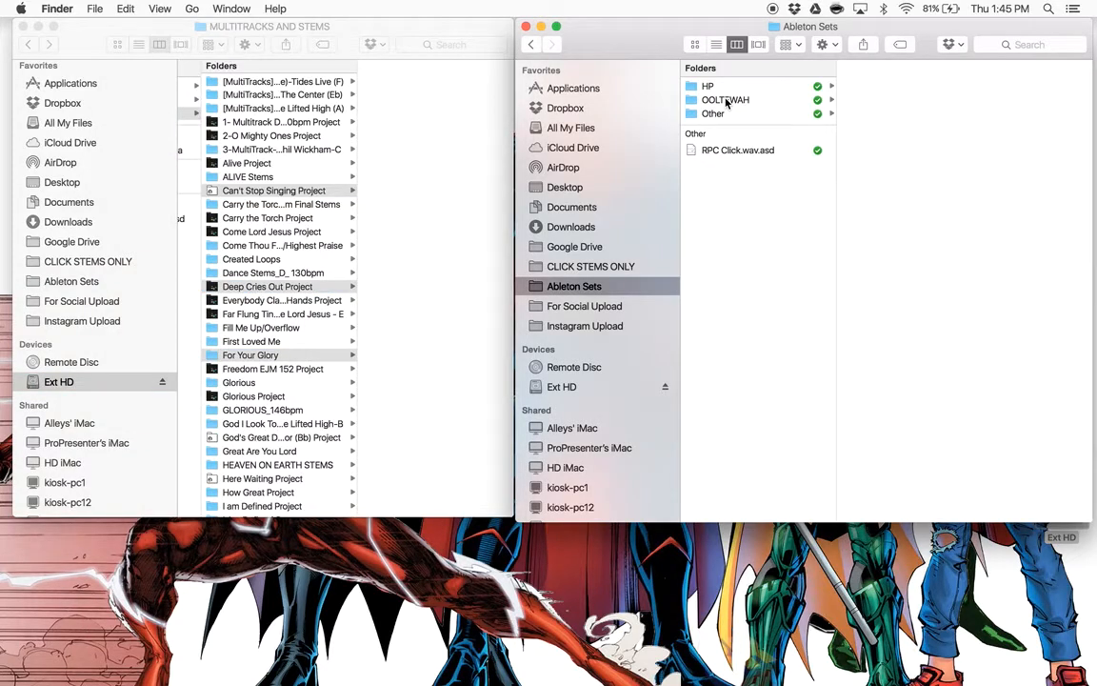
{"action": "left_click", "coordinate": [726, 99]}
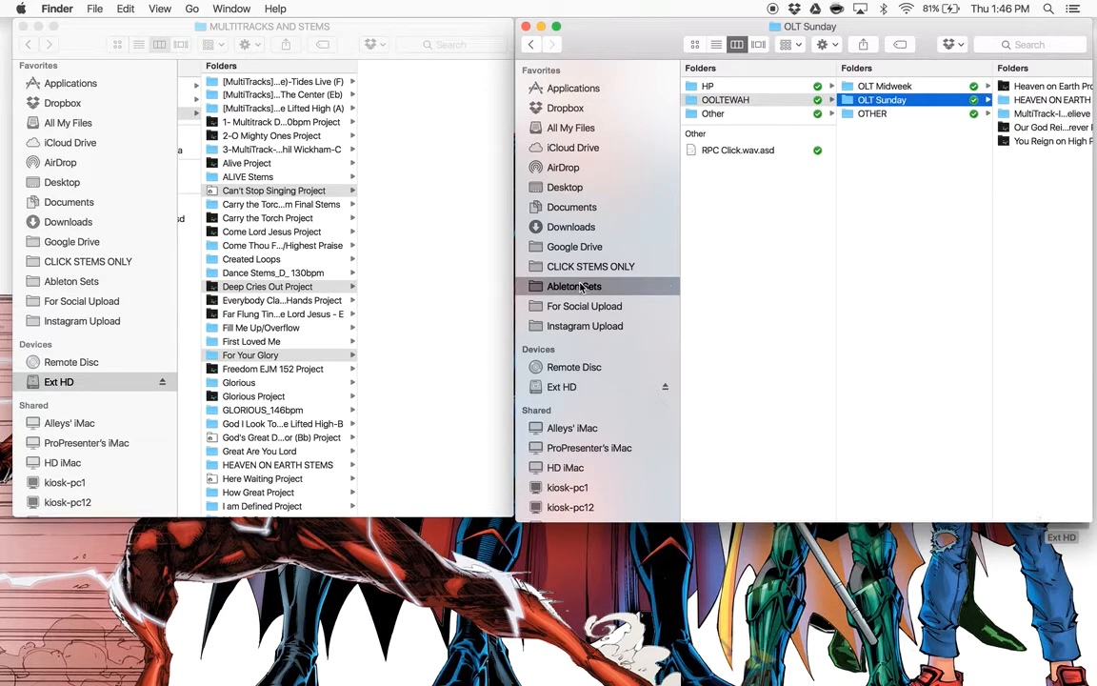
{"action": "left_click", "coordinate": [574, 286]}
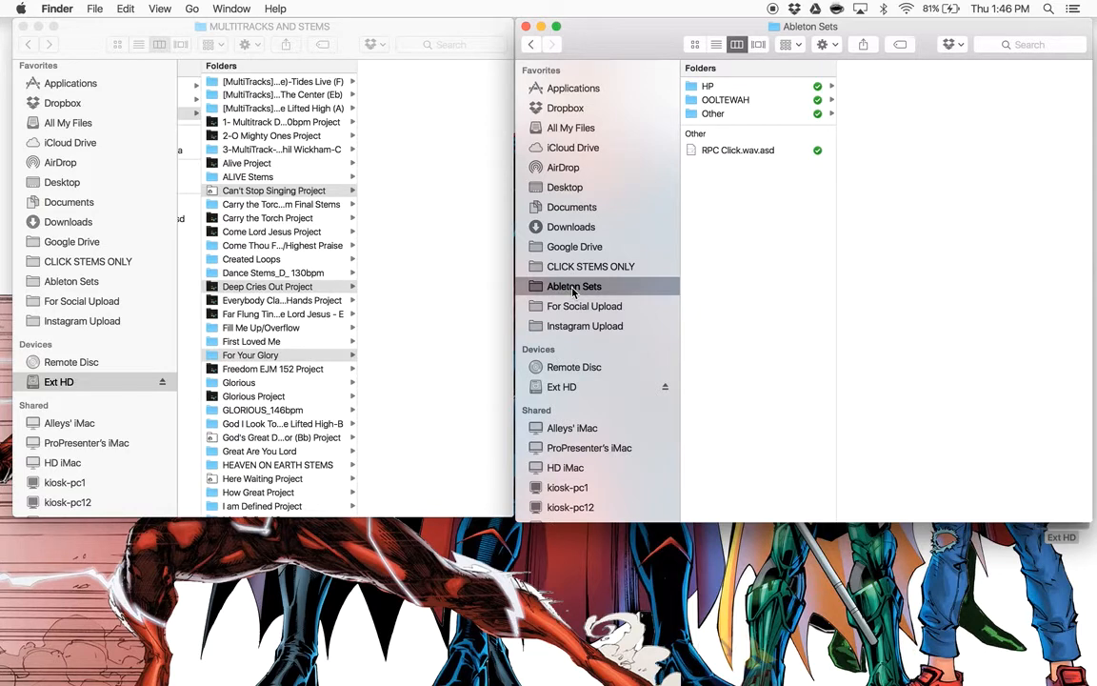
{"action": "mouse_move", "coordinate": [823, 45]}
{"action": "type", "text": "TRAINING"}
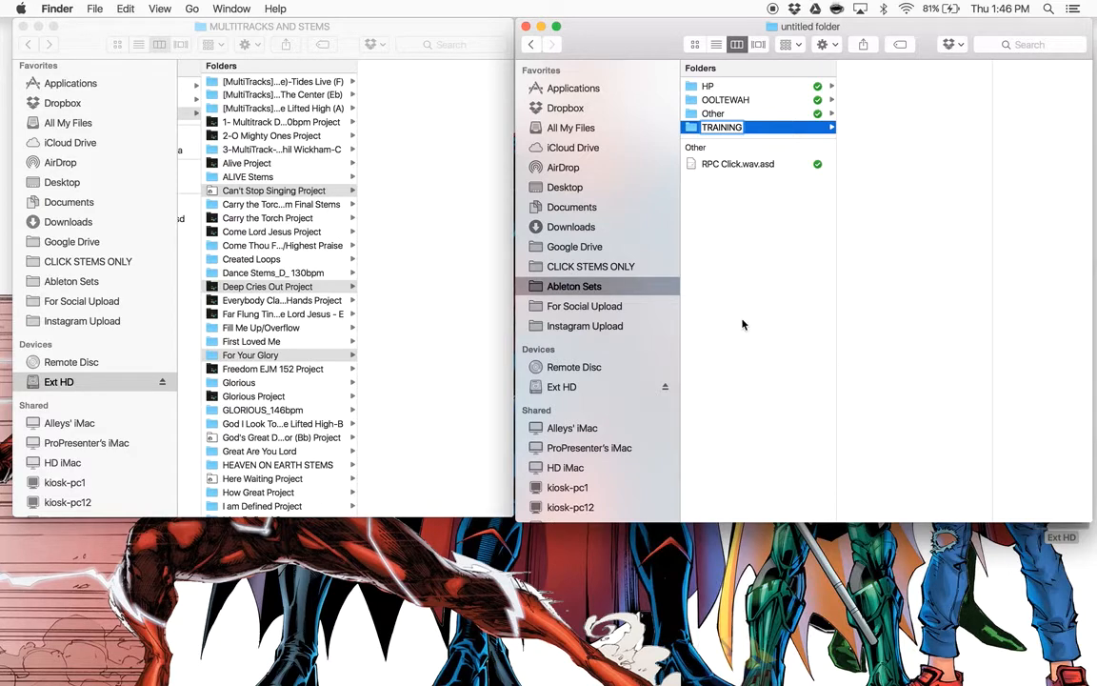
Step: Discard the TRAINING folder and create a Desktop folder named ABLETON TRAINING
{"action": "right_click", "coordinate": [720, 126]}
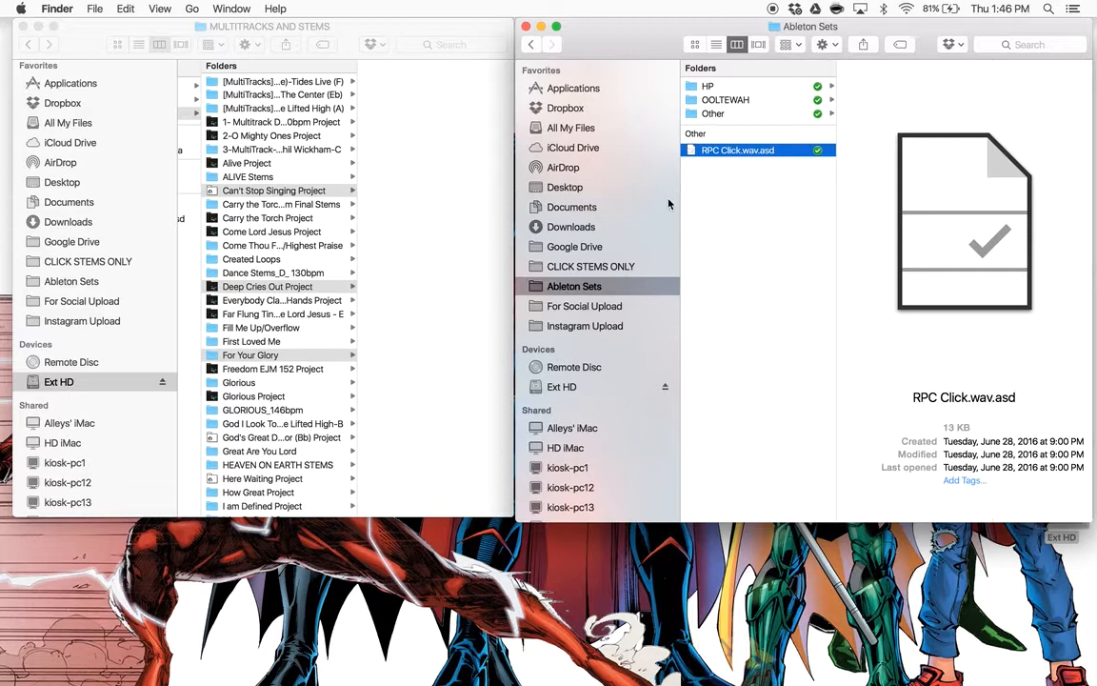
{"action": "mouse_move", "coordinate": [644, 537]}
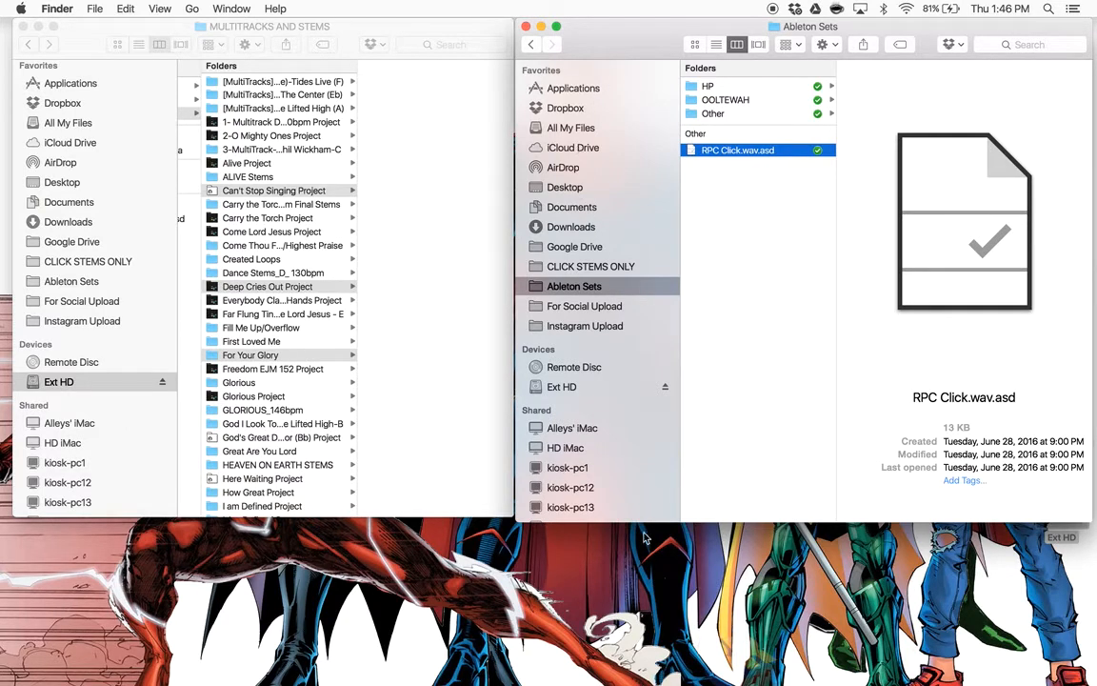
{"action": "left_click", "coordinate": [564, 187]}
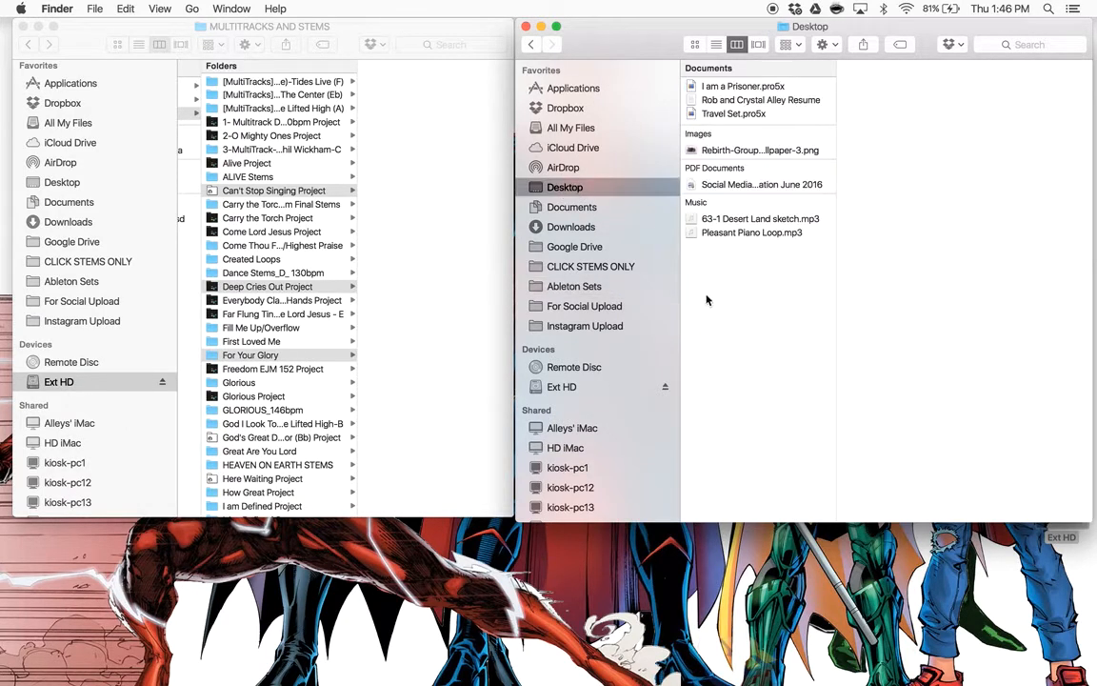
{"action": "right_click", "coordinate": [708, 301]}
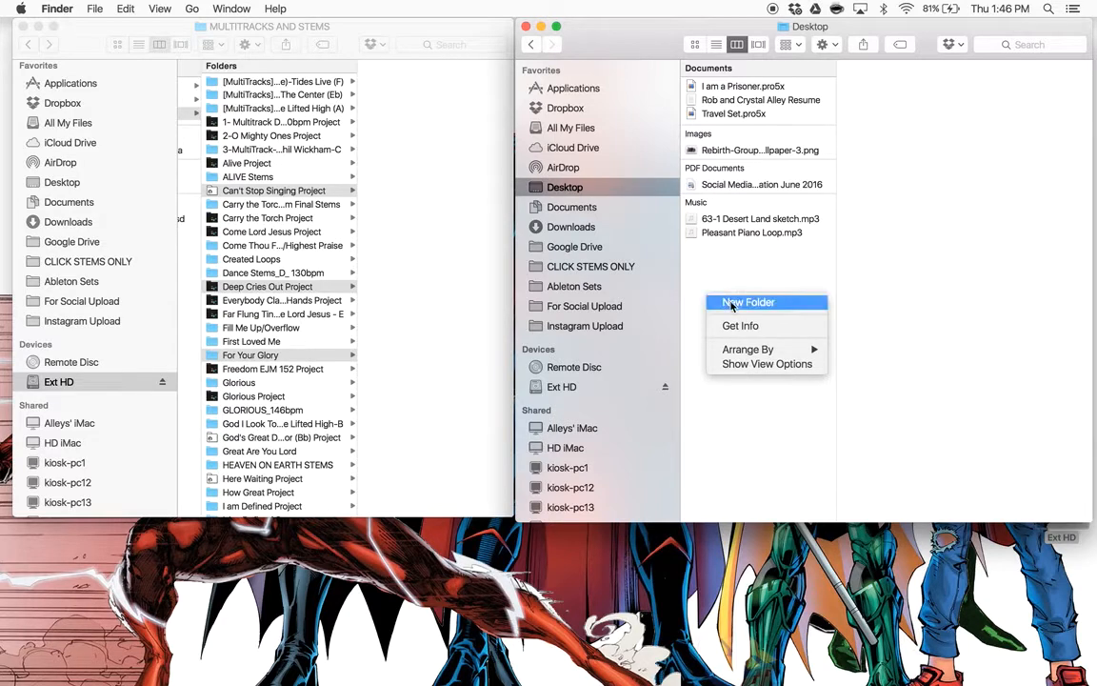
{"action": "left_click", "coordinate": [747, 301]}
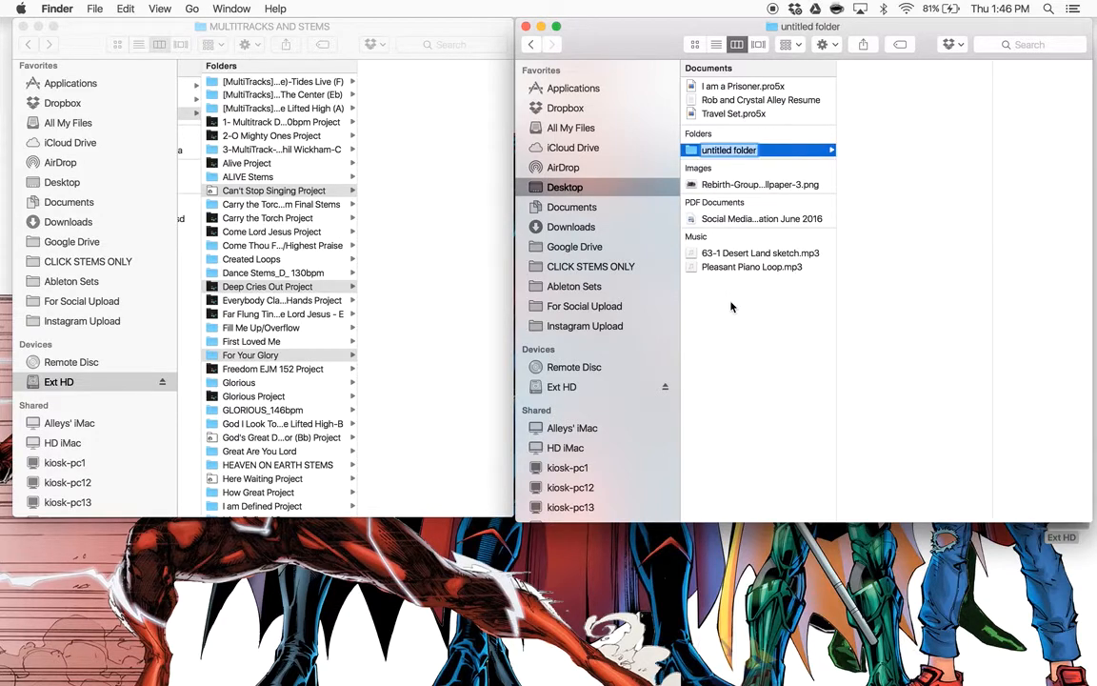
{"action": "type", "text": "ABLETON"}
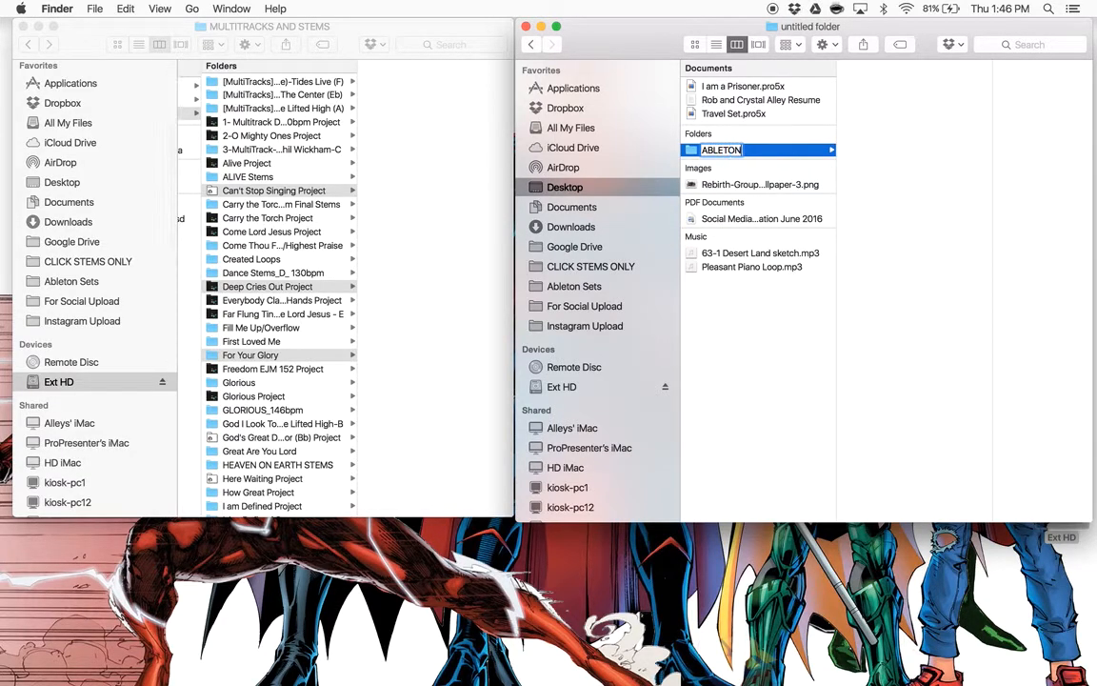
{"action": "type", "text": "TRAINING"}
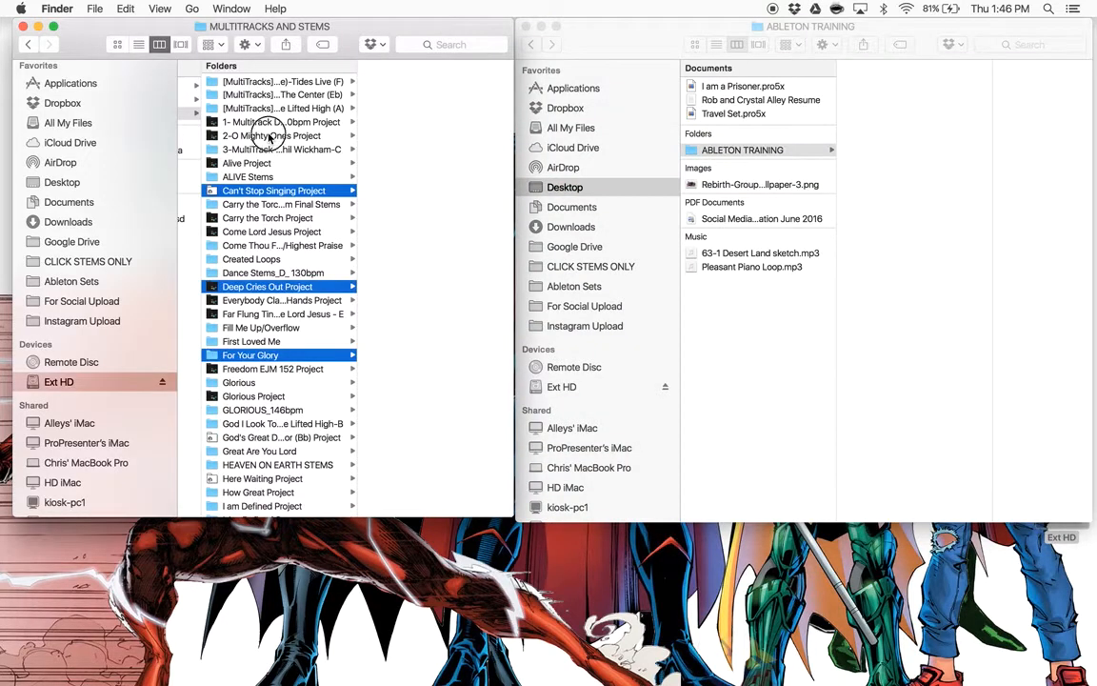
Step: Drag 2-O Mighty Ones Project from Ext HD into ABLETON TRAINING on the Desktop
{"action": "left_click", "coordinate": [271, 135]}
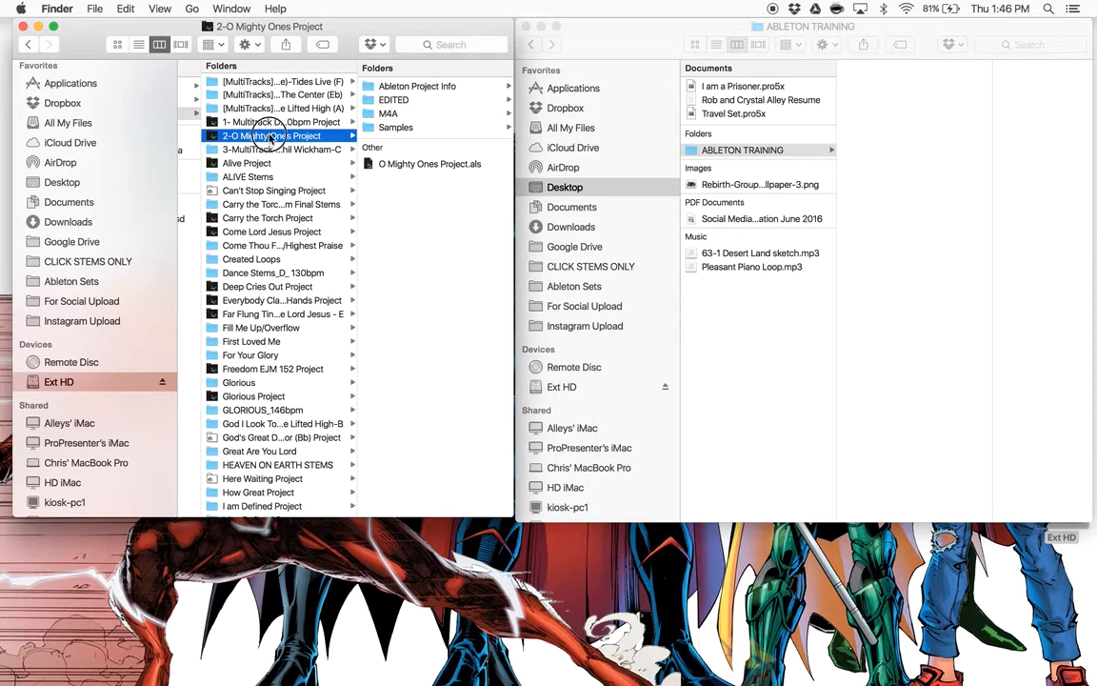
{"action": "left_click_drag", "start_coordinate": [270, 136], "coordinate": [886, 168]}
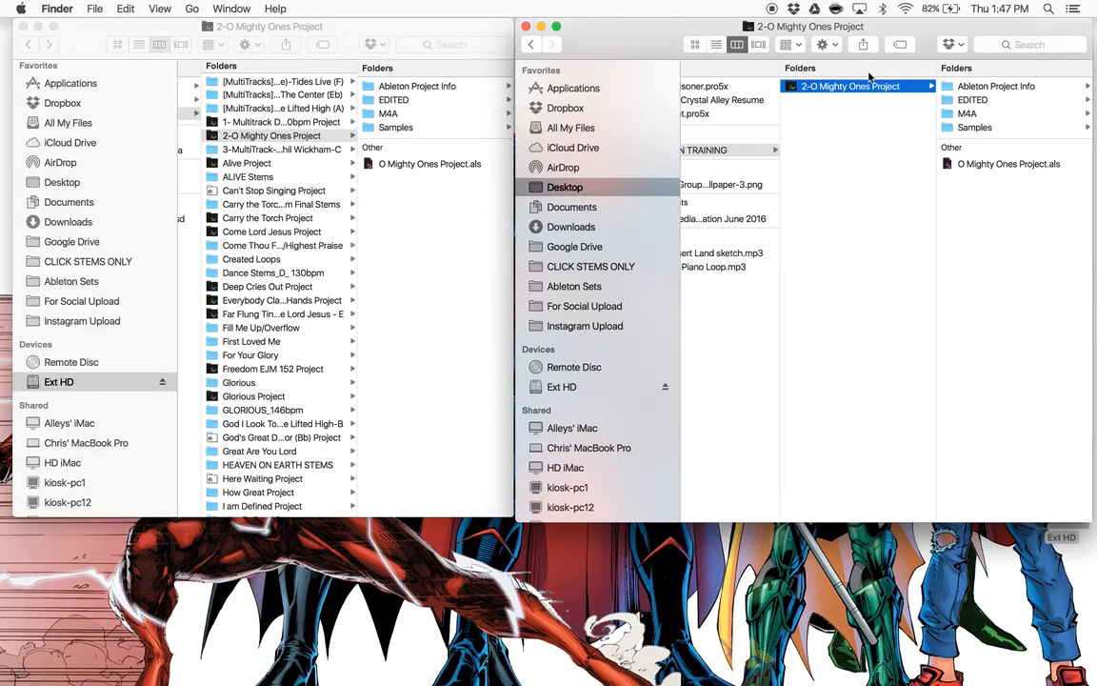
{"action": "mouse_move", "coordinate": [857, 103]}
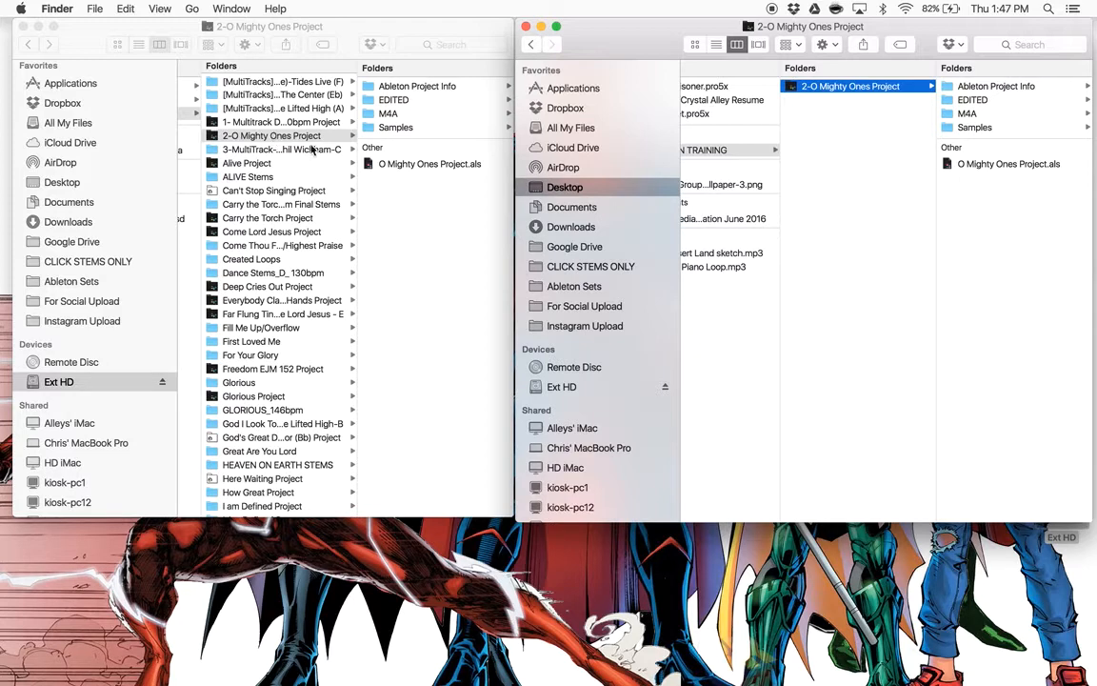
{"action": "mouse_move", "coordinate": [282, 233]}
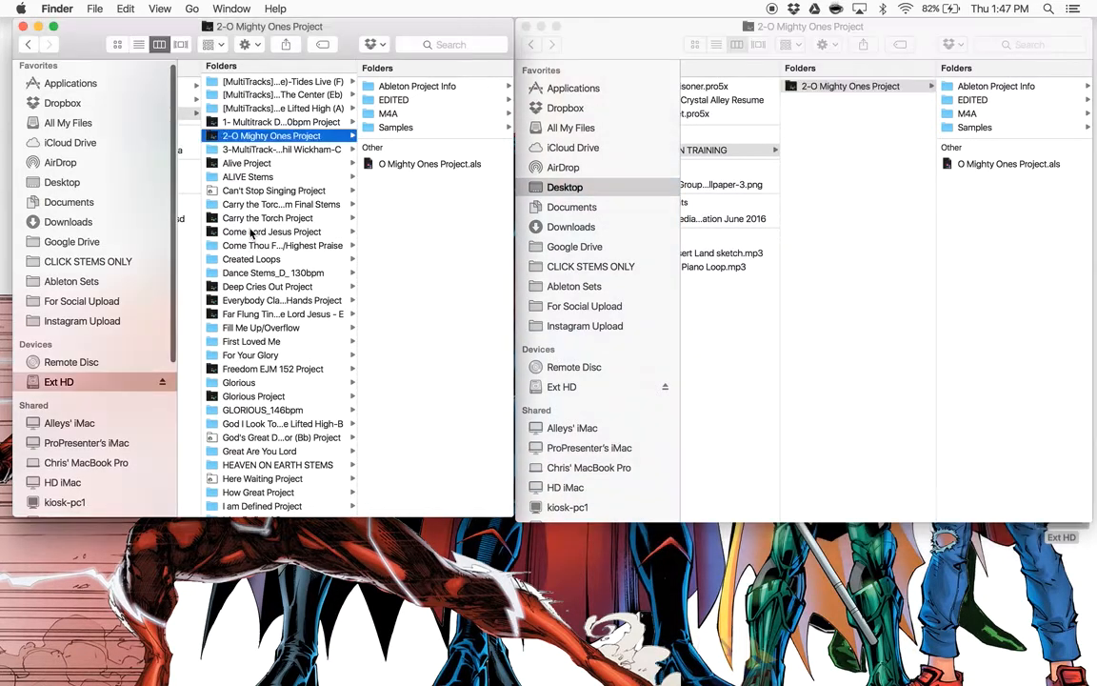
Step: Copy Come Lord Jesus Project and Glorious Project into ABLETON TRAINING, checking the Glorious stems
{"action": "left_click", "coordinate": [270, 232]}
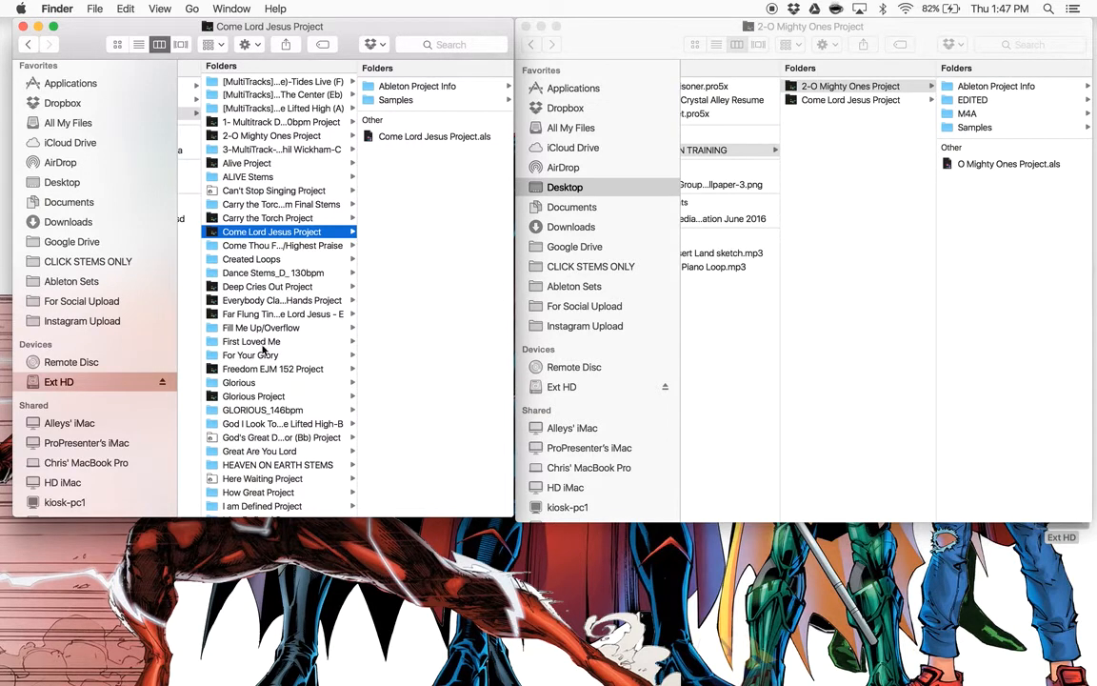
{"action": "mouse_move", "coordinate": [256, 393]}
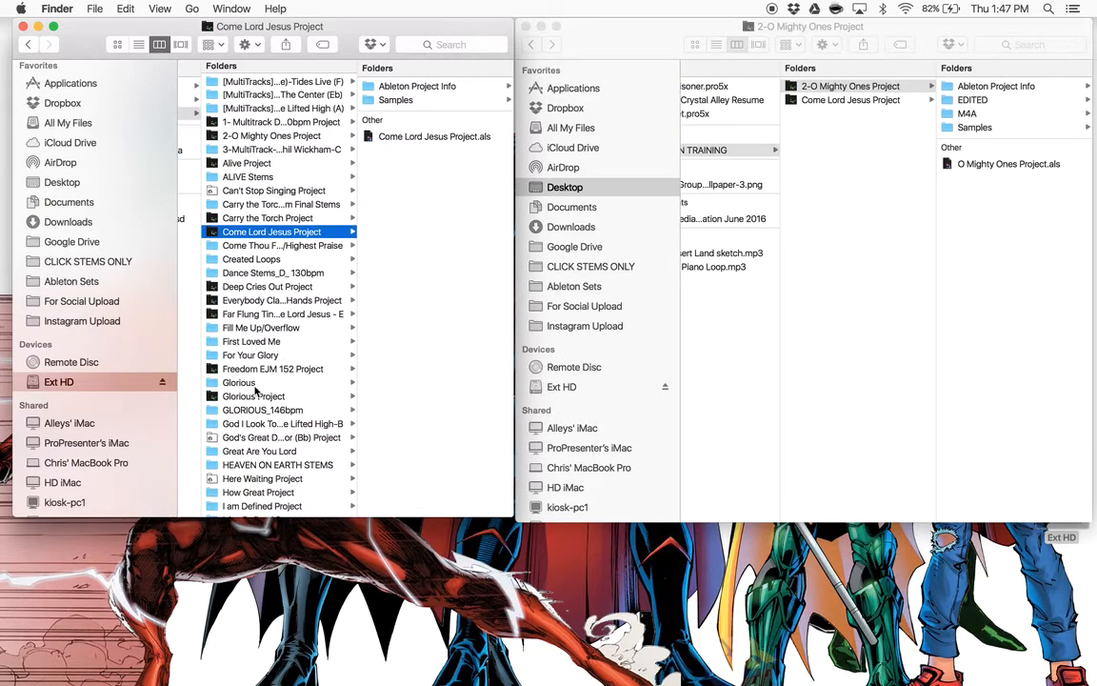
{"action": "left_click", "coordinate": [254, 394]}
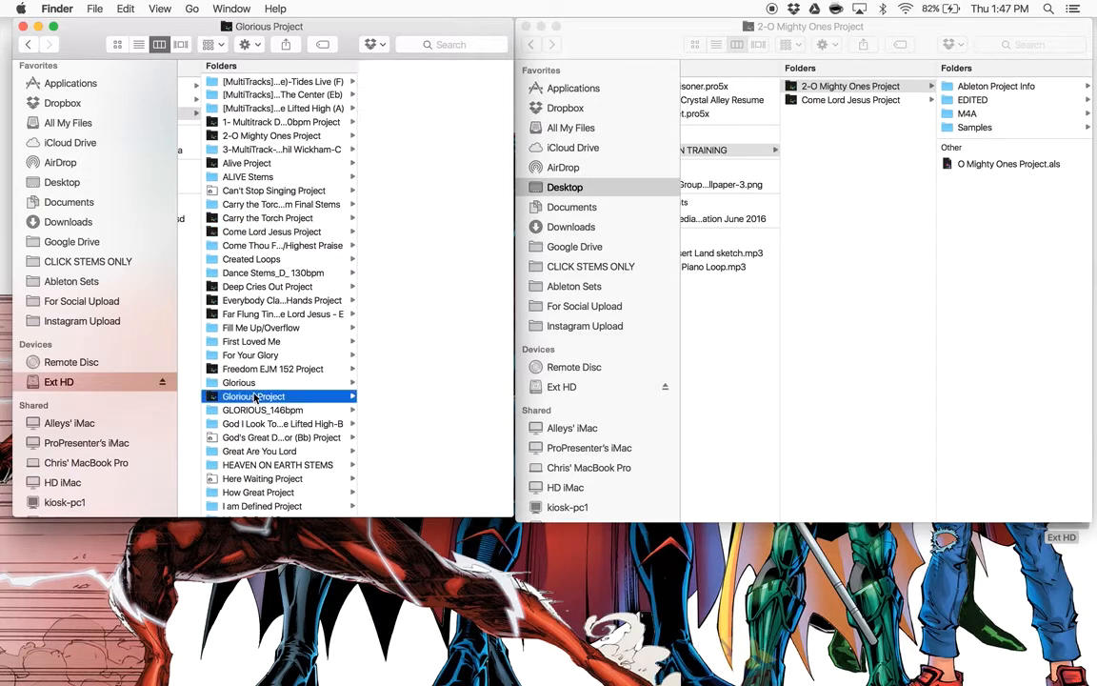
{"action": "left_click", "coordinate": [254, 396]}
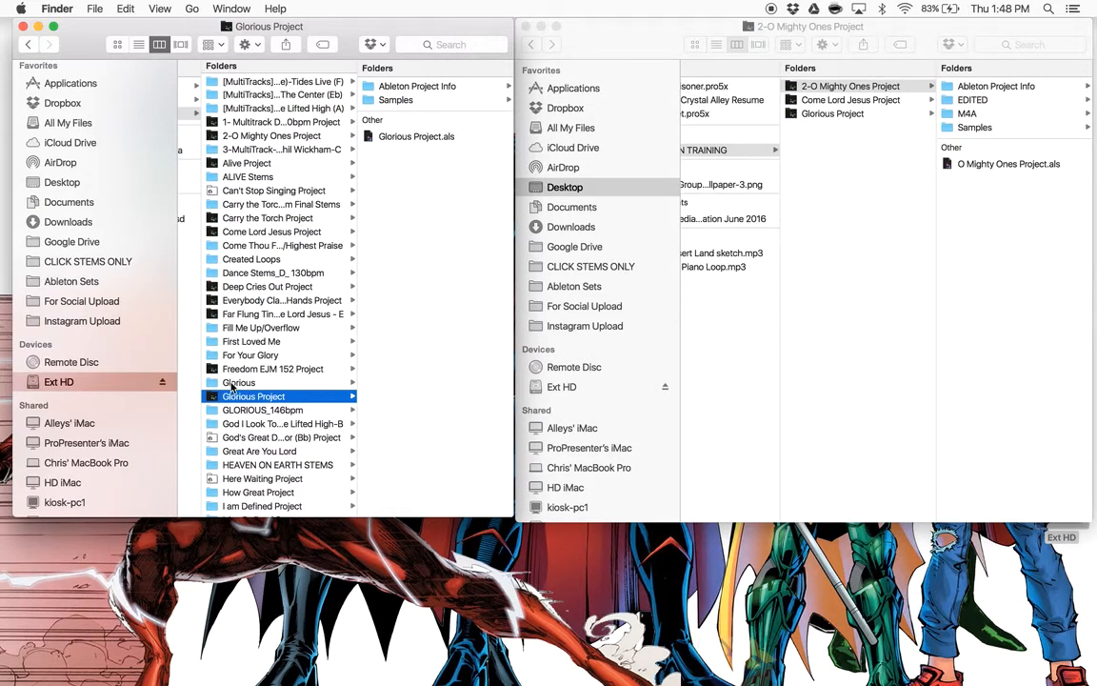
{"action": "left_click", "coordinate": [240, 381]}
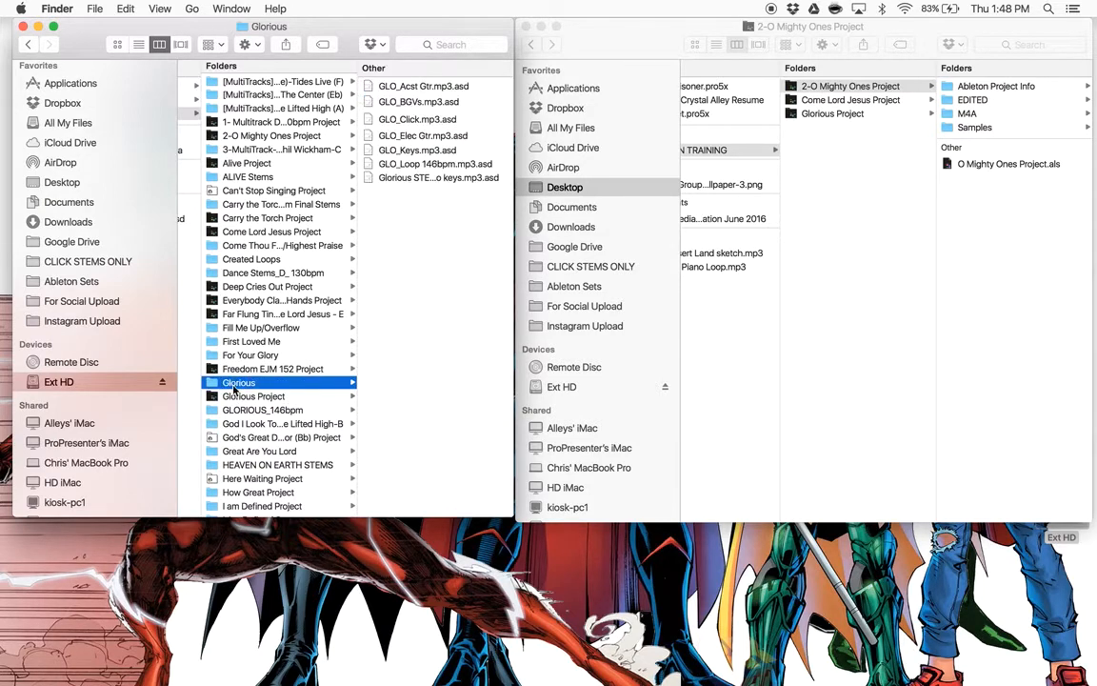
{"action": "left_click", "coordinate": [253, 396]}
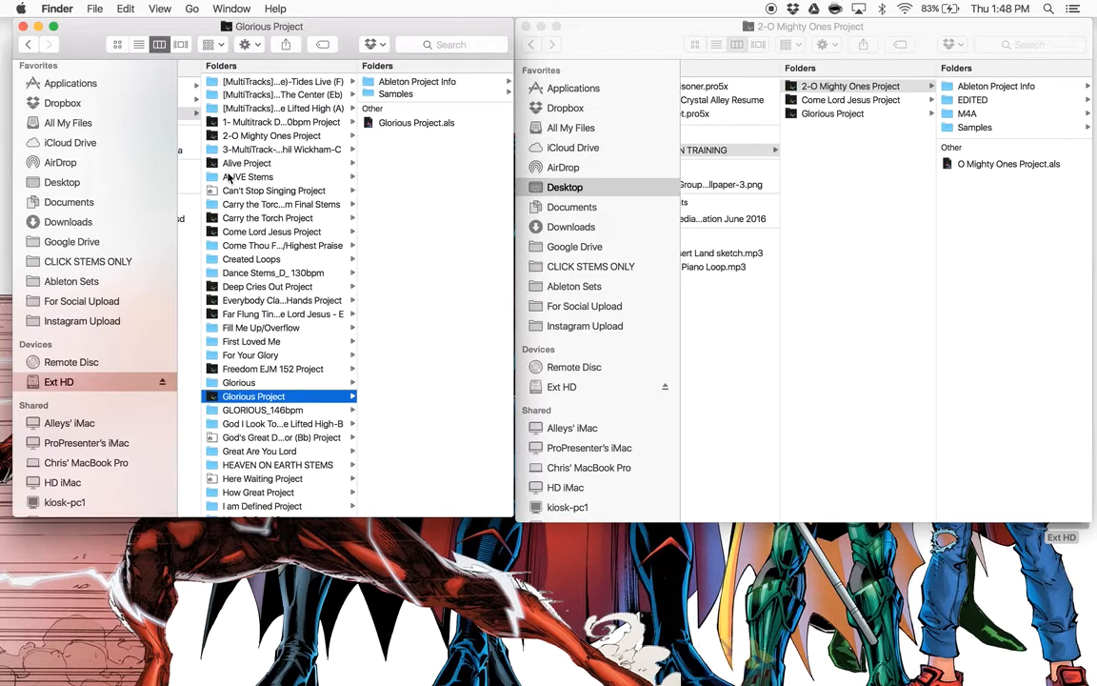
{"action": "mouse_move", "coordinate": [880, 262]}
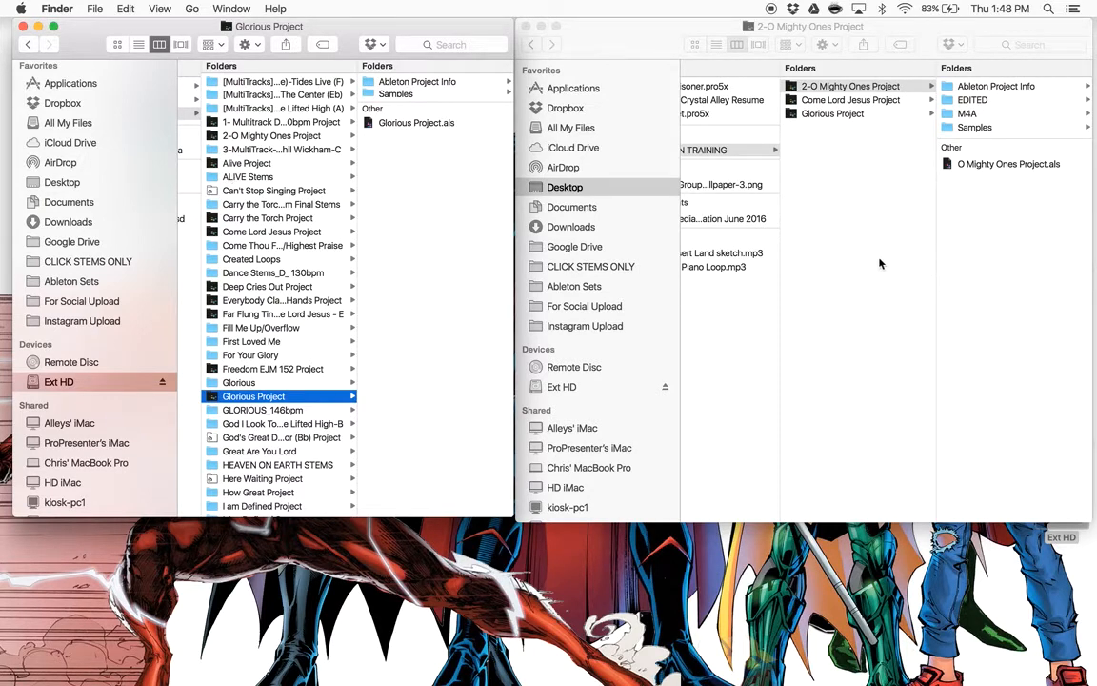
{"action": "left_click", "coordinate": [850, 86]}
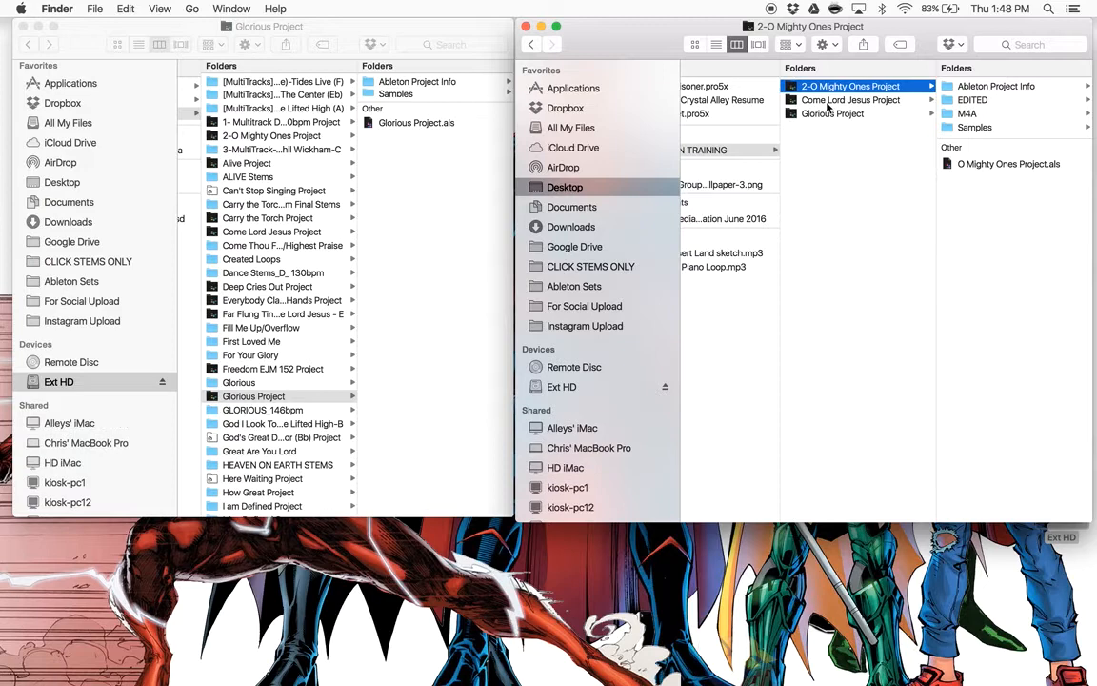
{"action": "left_click", "coordinate": [743, 149]}
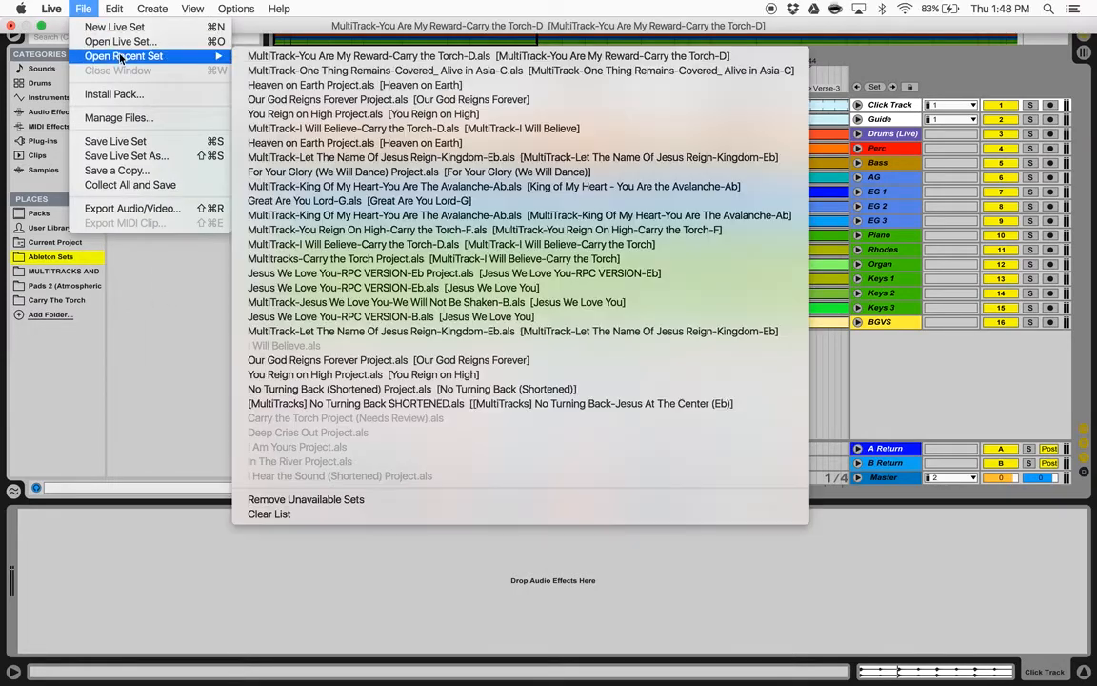
{"action": "left_click", "coordinate": [122, 42]}
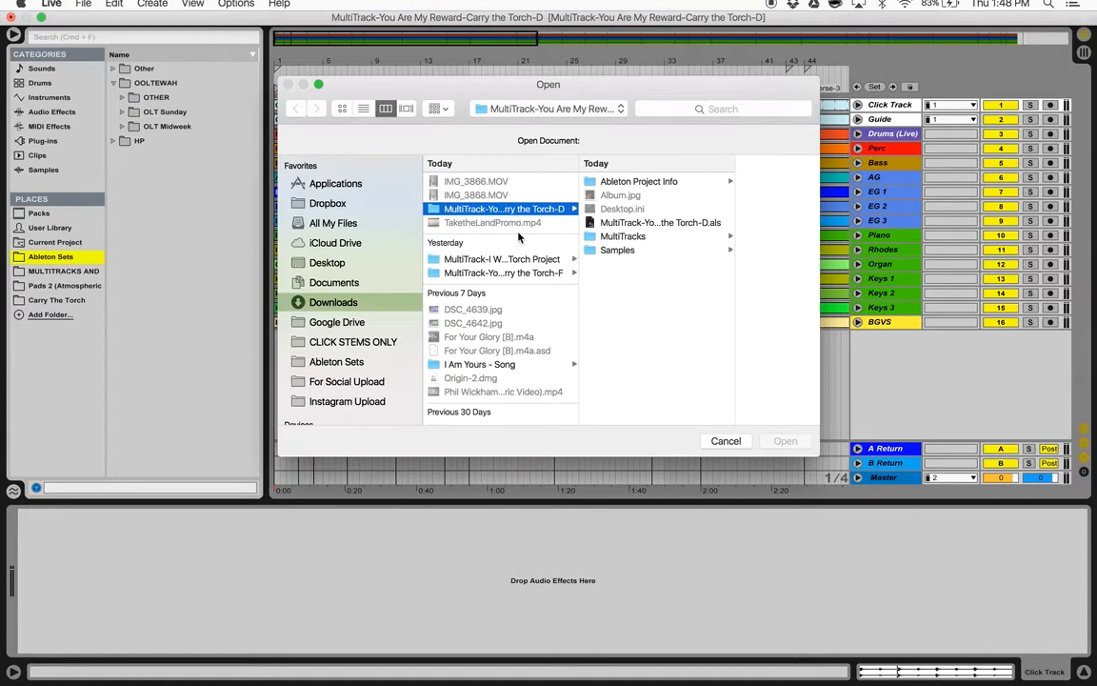
{"action": "scroll", "scroll_direction": "down", "scroll_amount": 3}
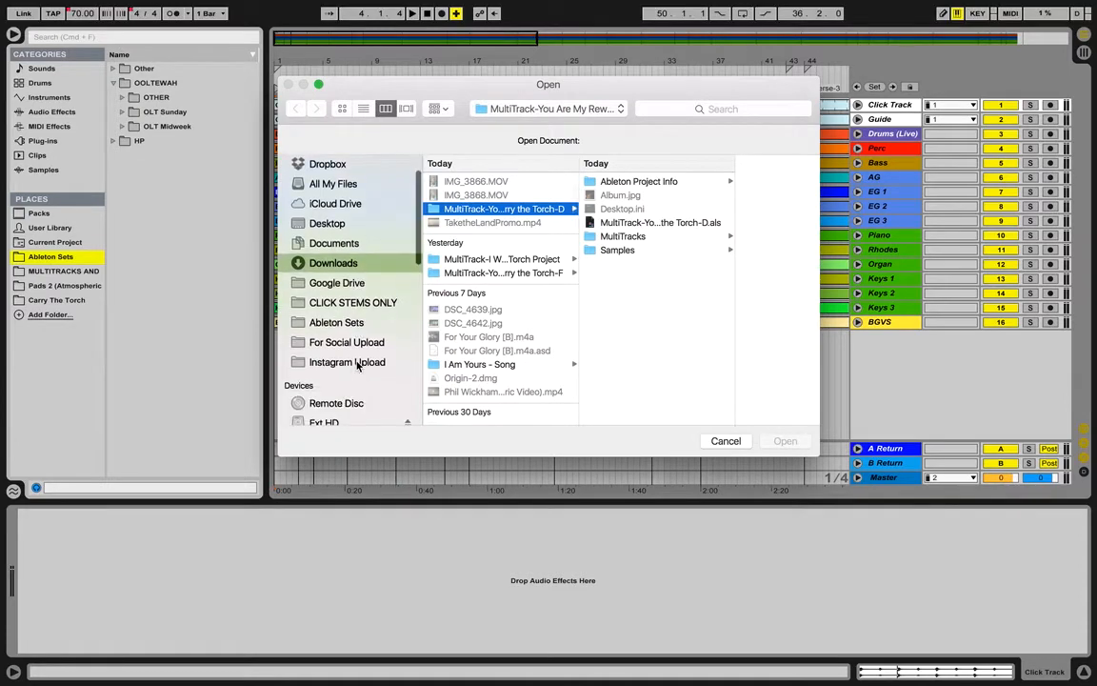
{"action": "left_click", "coordinate": [328, 222]}
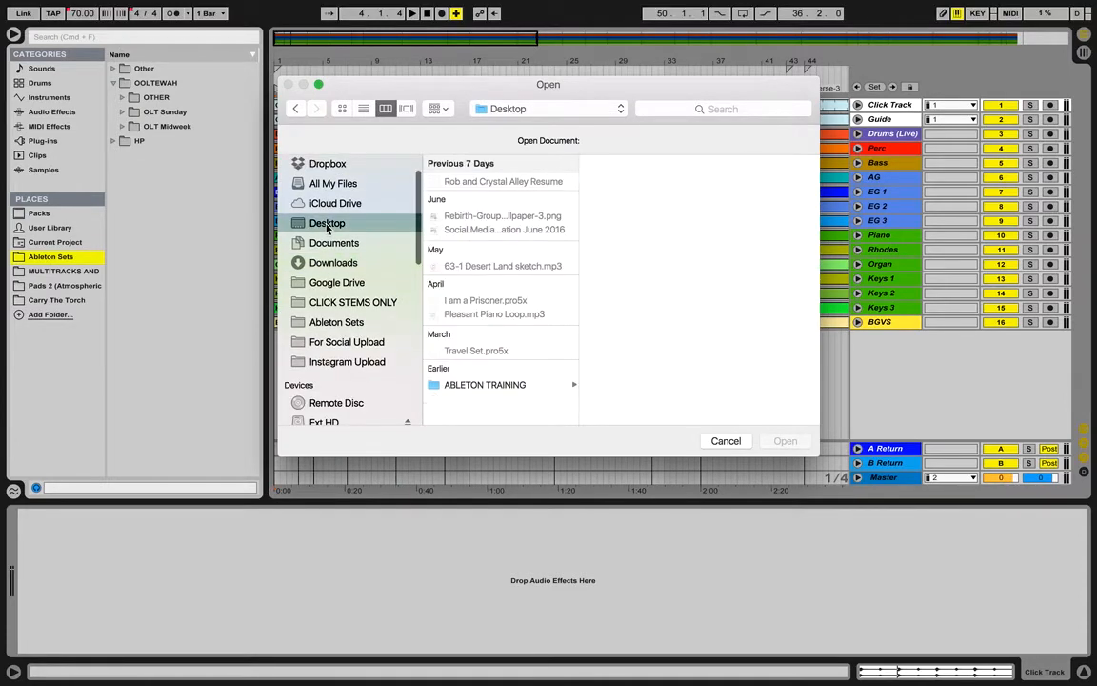
{"action": "left_click", "coordinate": [484, 384]}
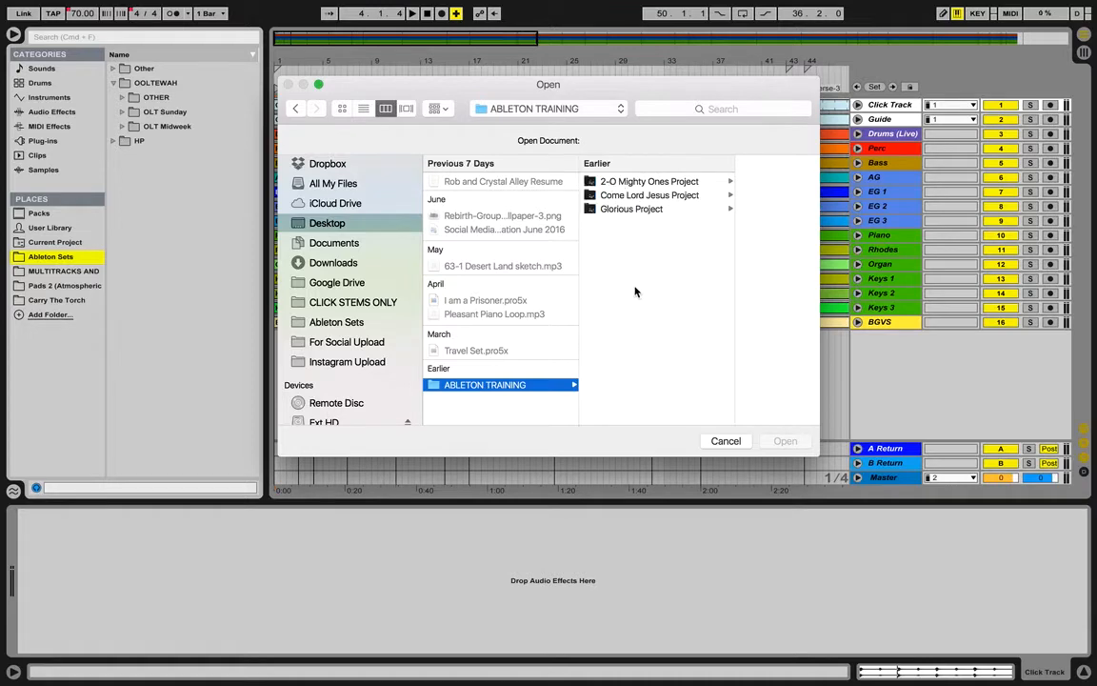
{"action": "left_click", "coordinate": [726, 440]}
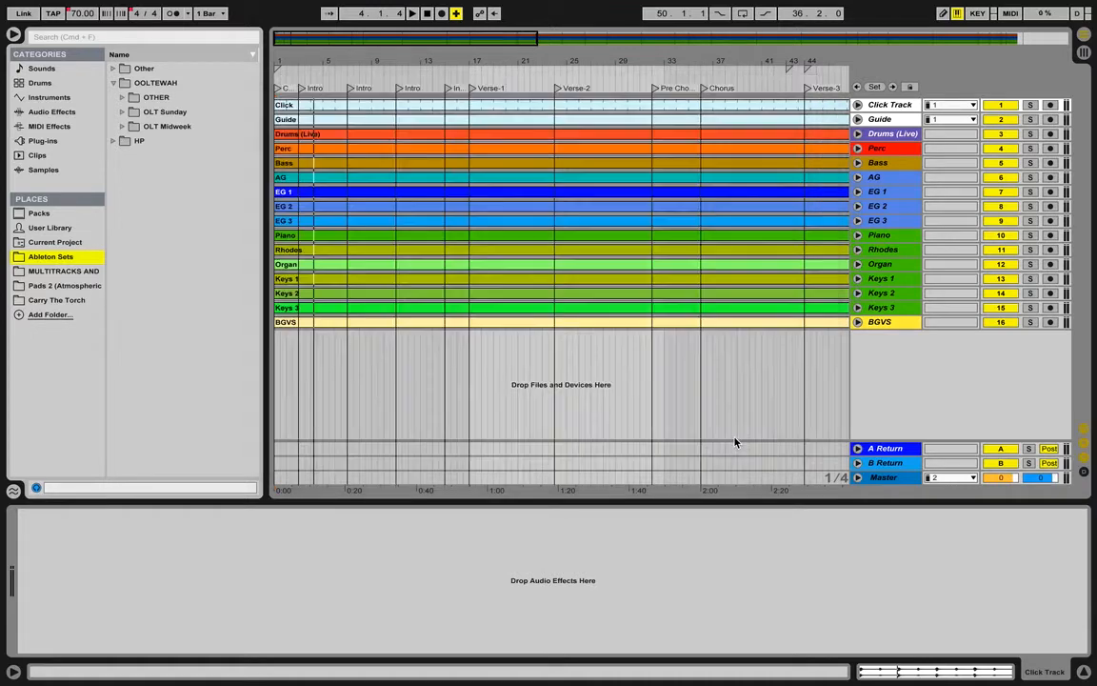
{"action": "left_click", "coordinate": [122, 110]}
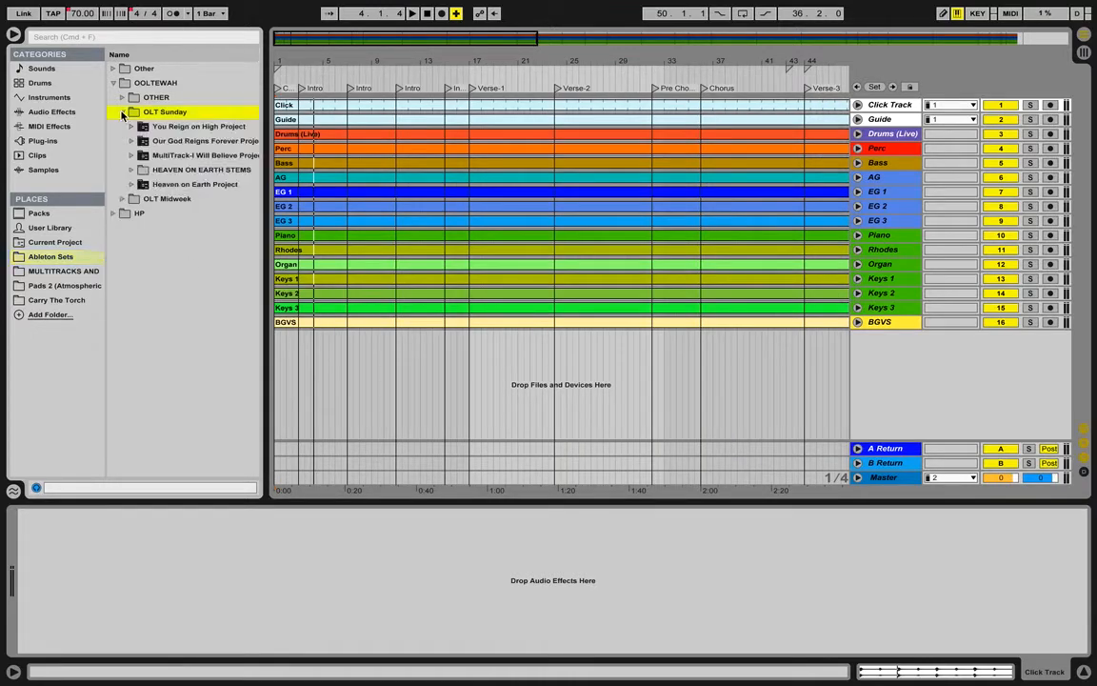
{"action": "left_click", "coordinate": [133, 125]}
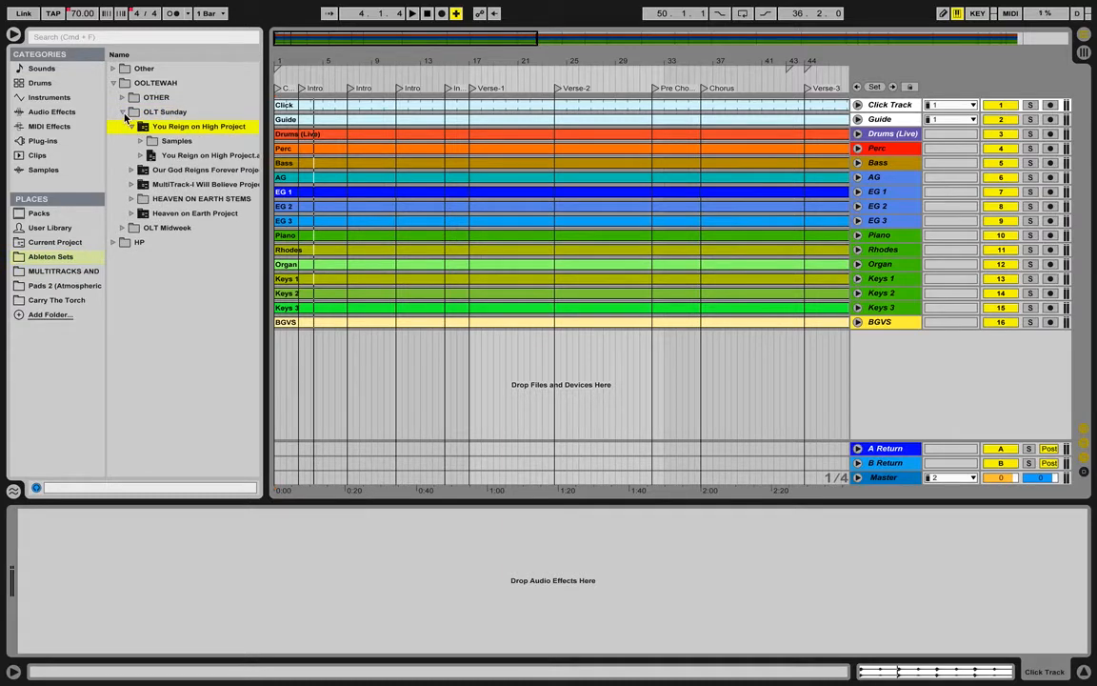
{"action": "left_click", "coordinate": [122, 110]}
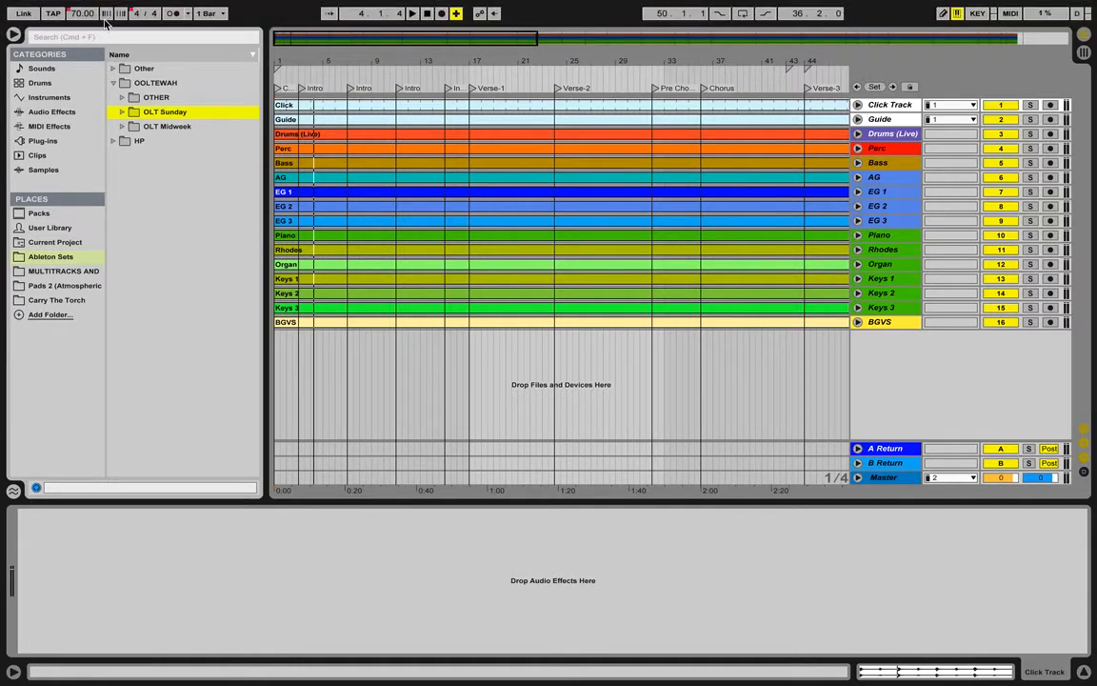
{"action": "mouse_move", "coordinate": [187, 282]}
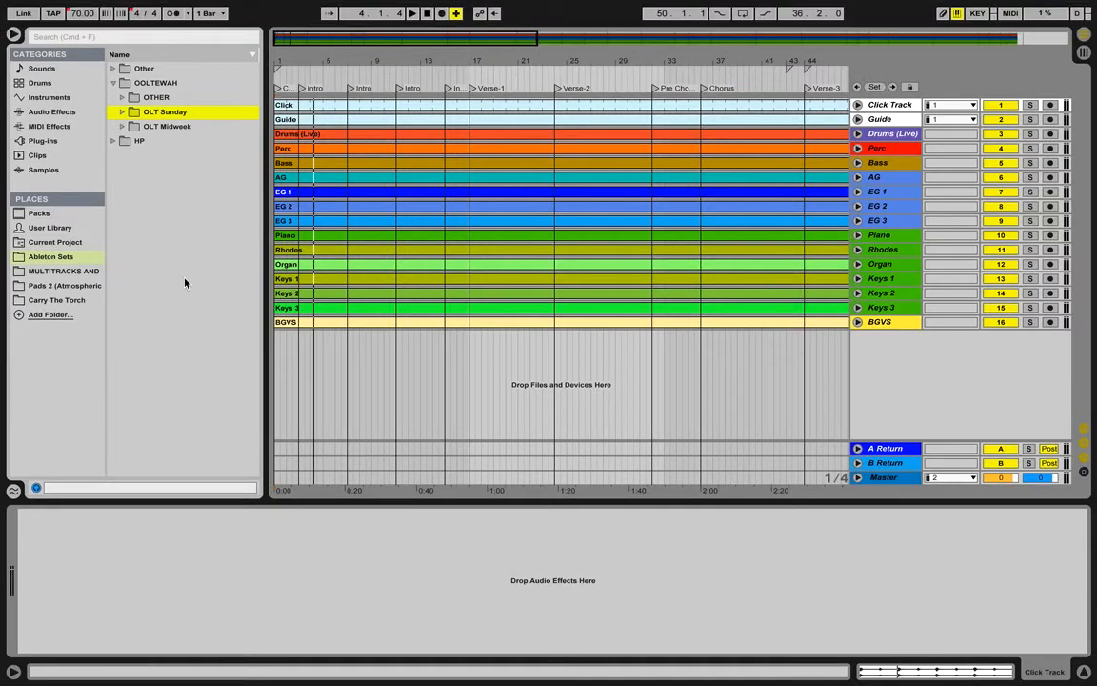
{"action": "mouse_move", "coordinate": [49, 297]}
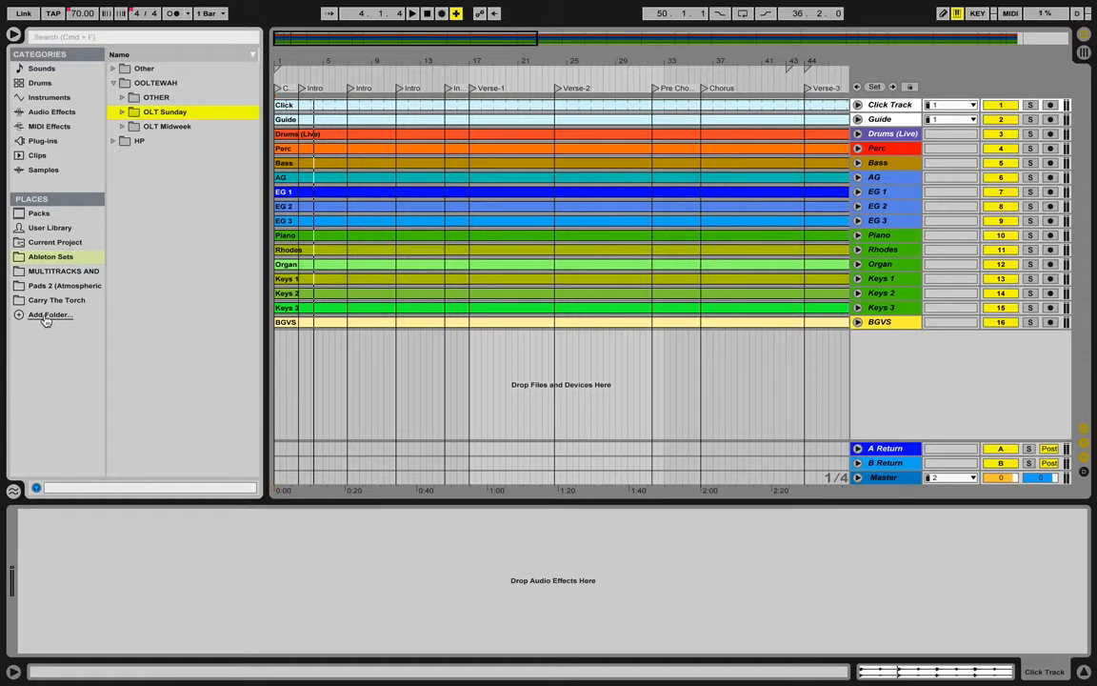
Step: Add Desktop > ABLETON TRAINING to Places and browse its three project folders
{"action": "left_click", "coordinate": [50, 315]}
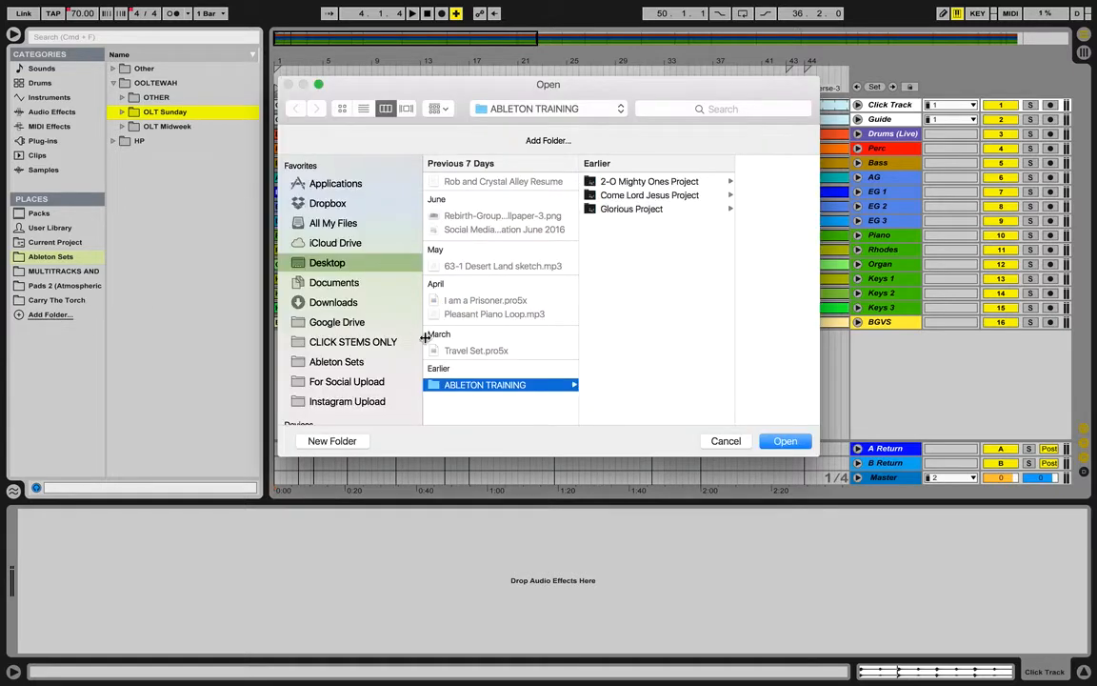
{"action": "mouse_move", "coordinate": [467, 398]}
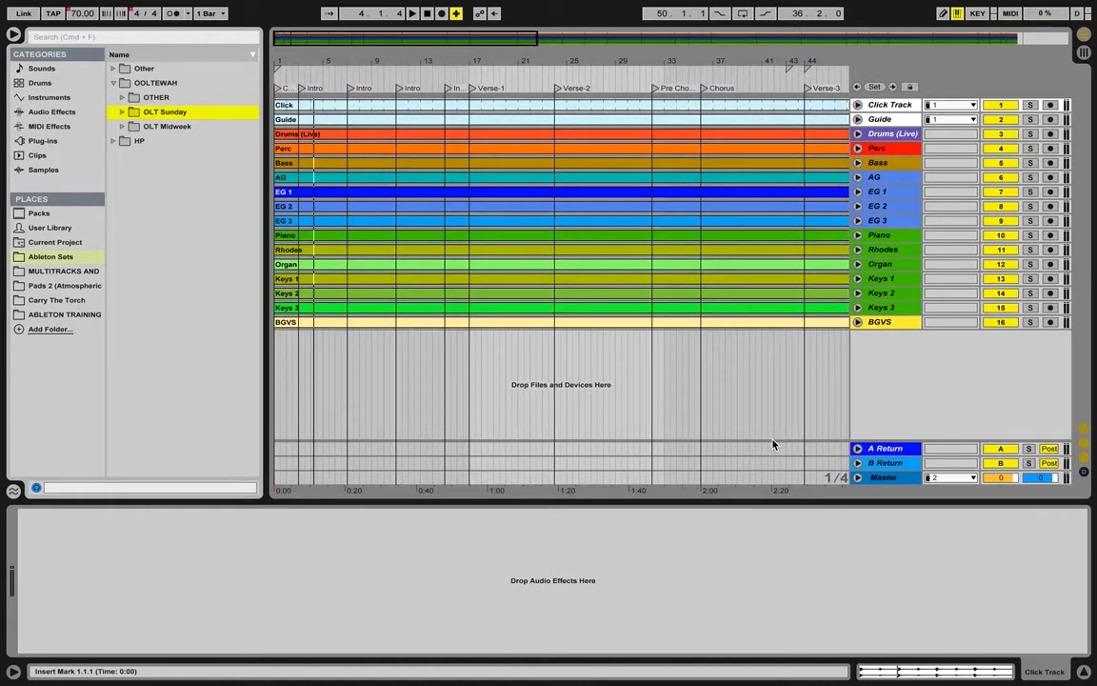
{"action": "left_click", "coordinate": [64, 315]}
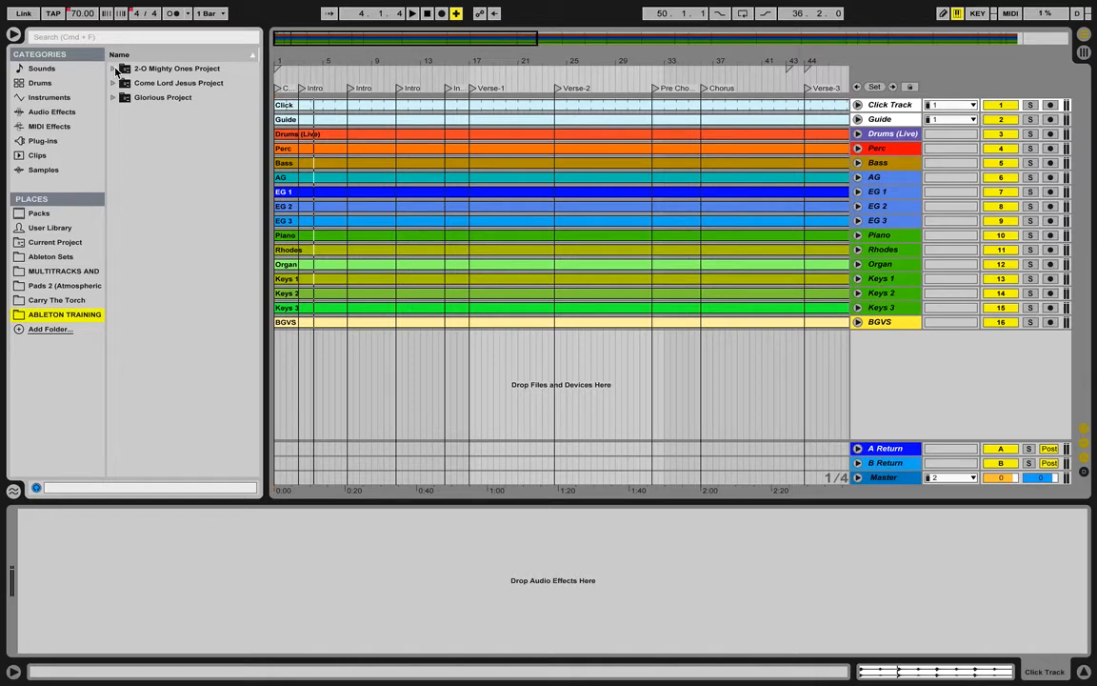
{"action": "mouse_move", "coordinate": [171, 583]}
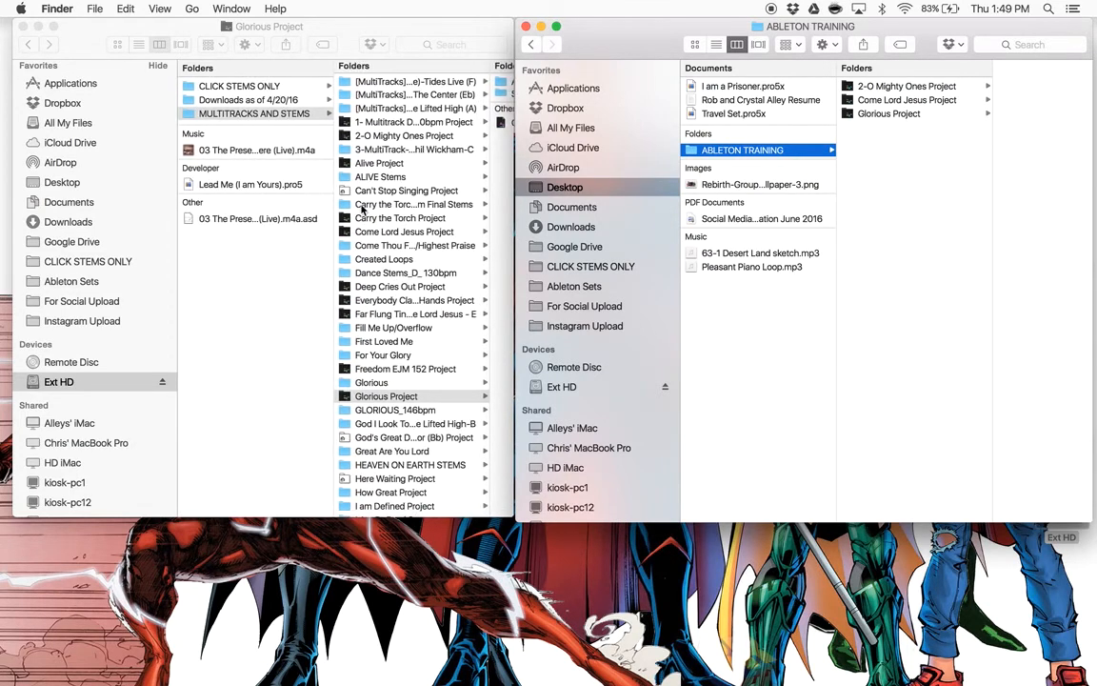
Step: Show the Ableton Sets folder in Finder, then return to Live's ABLETON TRAINING place
{"action": "left_click", "coordinate": [385, 394]}
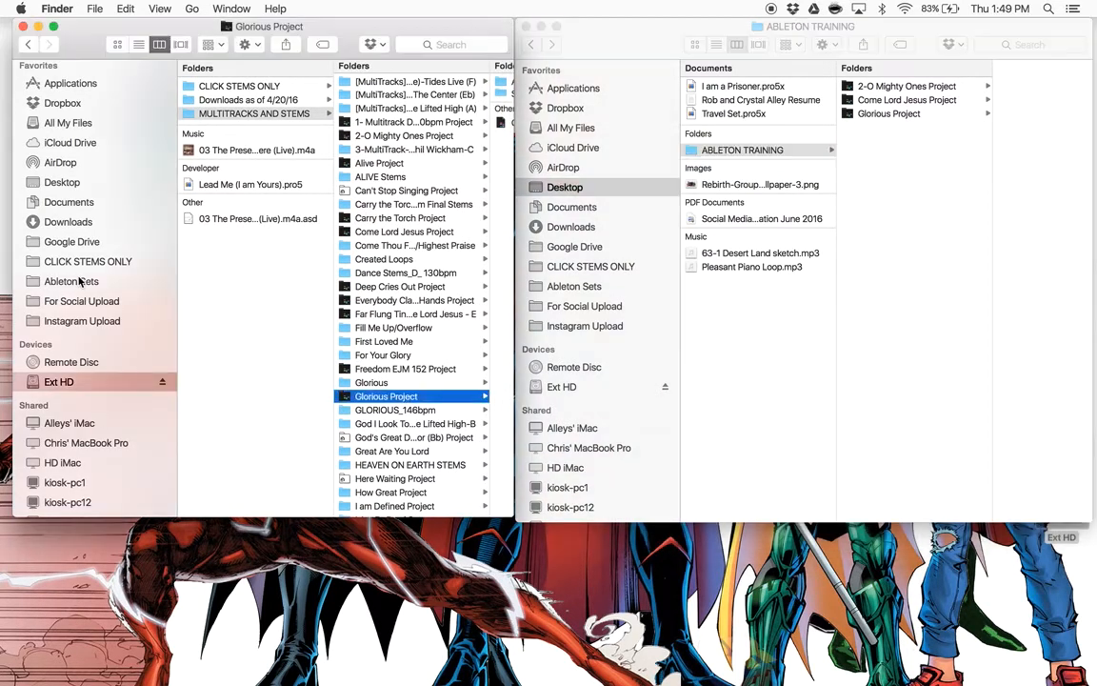
{"action": "left_click", "coordinate": [70, 282]}
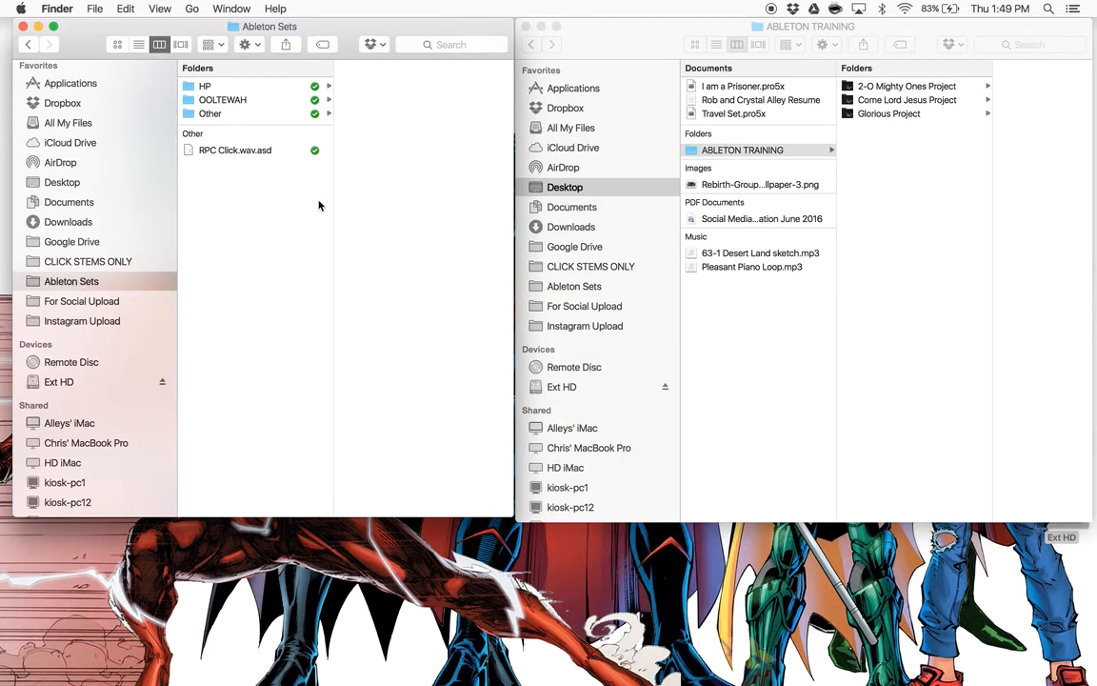
{"action": "mouse_move", "coordinate": [789, 12]}
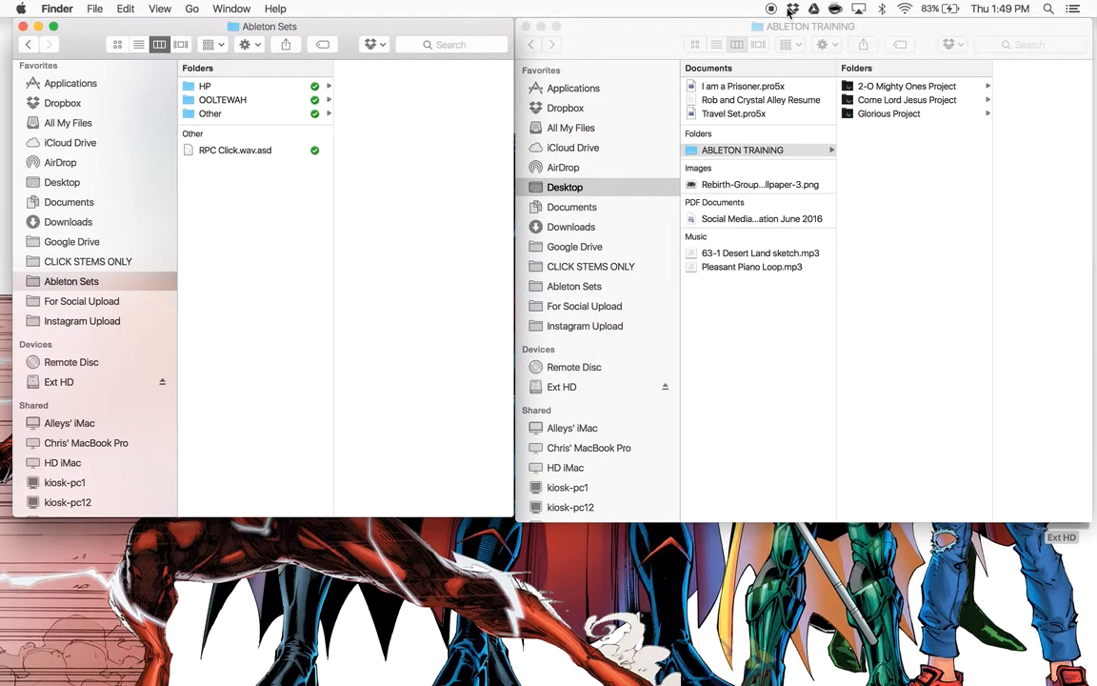
{"action": "mouse_move", "coordinate": [617, 217]}
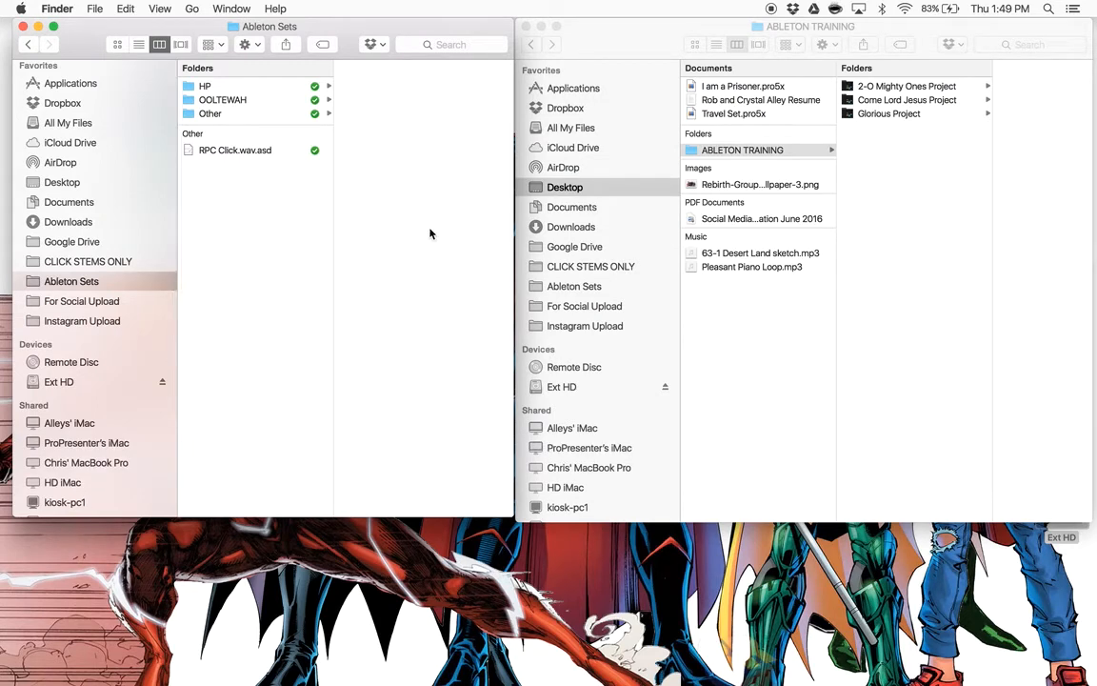
{"action": "mouse_move", "coordinate": [353, 571]}
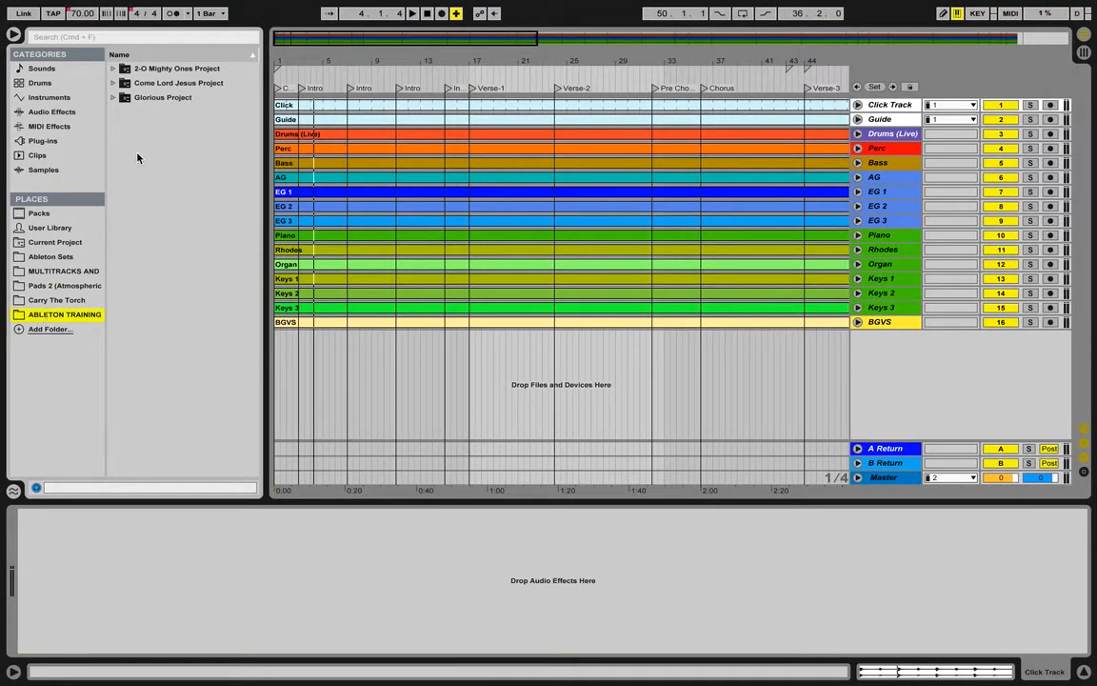
Step: Expand the project folders and open O Mighty Ones Project.als, answering the save-changes prompt
{"action": "left_click", "coordinate": [112, 69]}
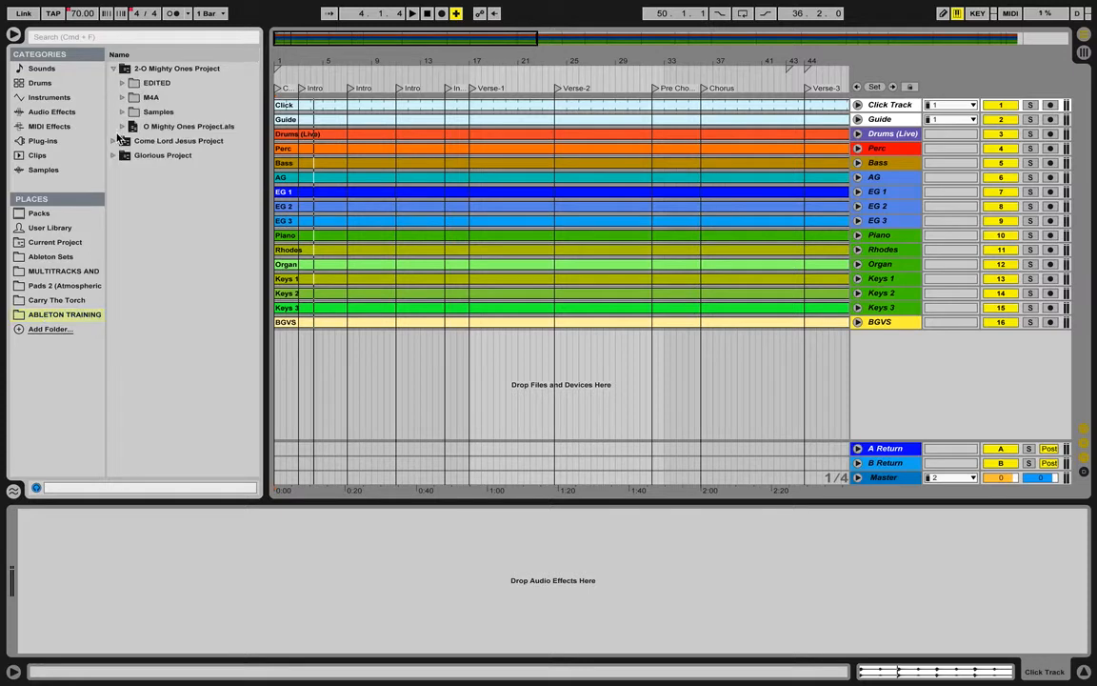
{"action": "left_click", "coordinate": [122, 141]}
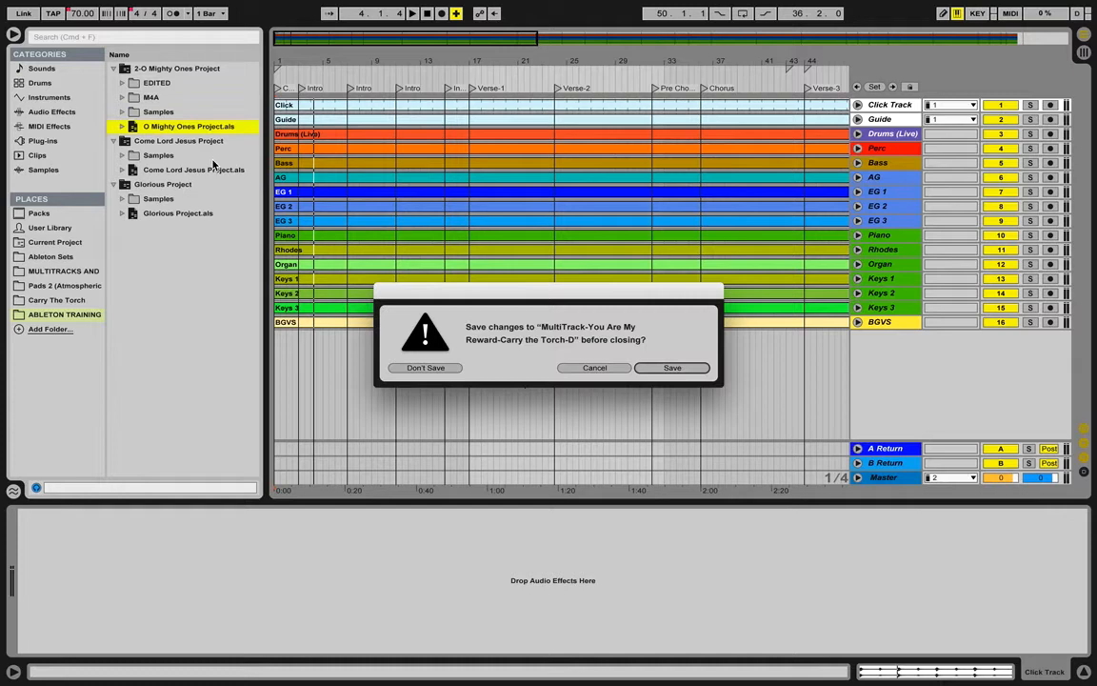
{"action": "left_click", "coordinate": [426, 368]}
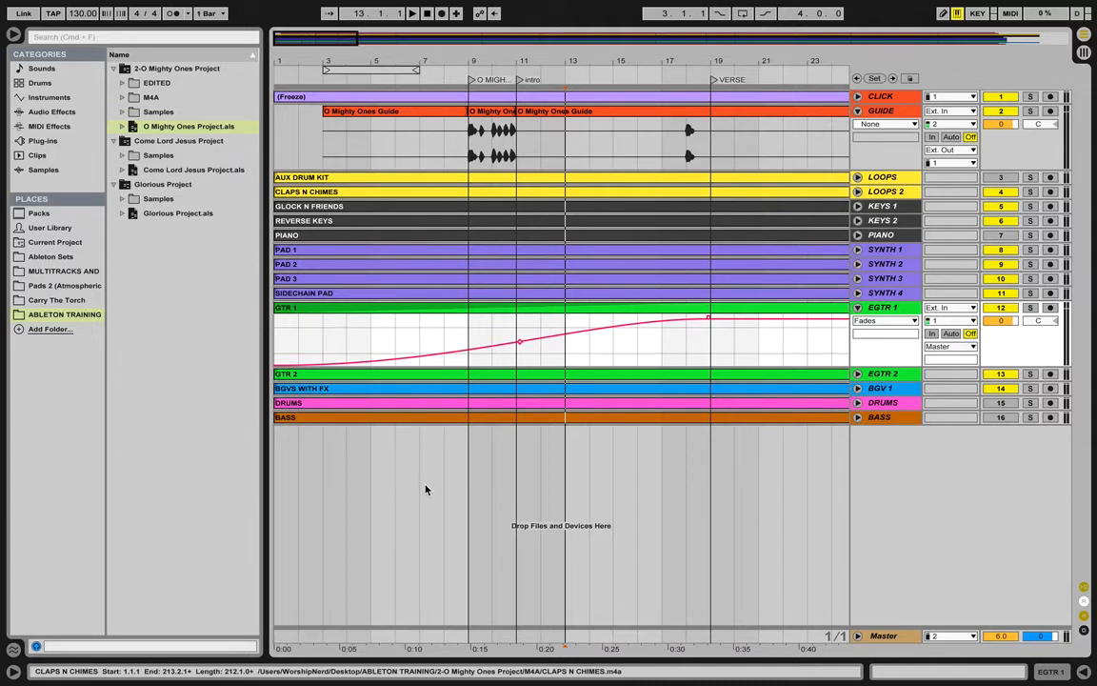
{"action": "mouse_move", "coordinate": [379, 423]}
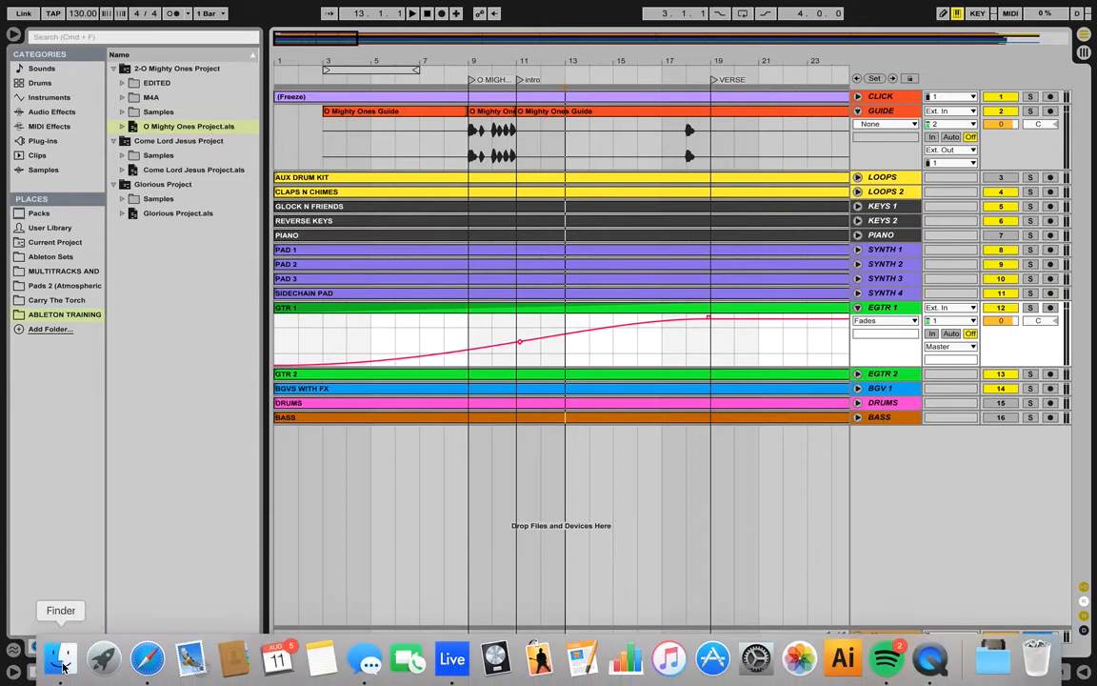
Step: Bring Finder forward and select all three project folders inside ABLETON TRAINING
{"action": "left_click", "coordinate": [61, 658]}
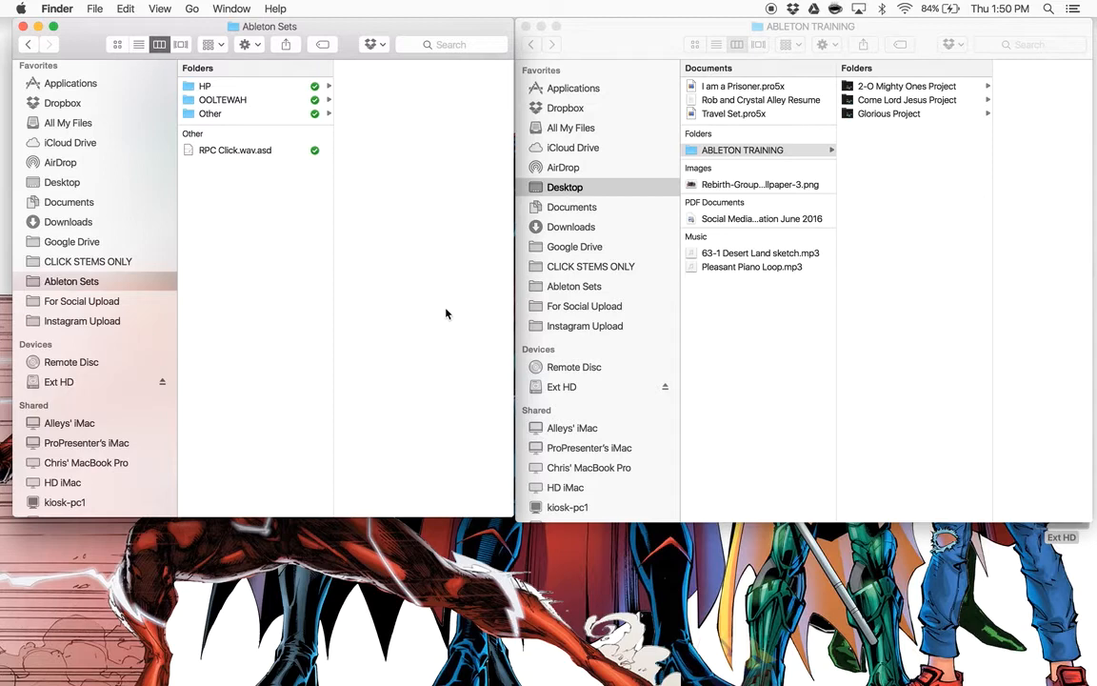
{"action": "mouse_move", "coordinate": [701, 334]}
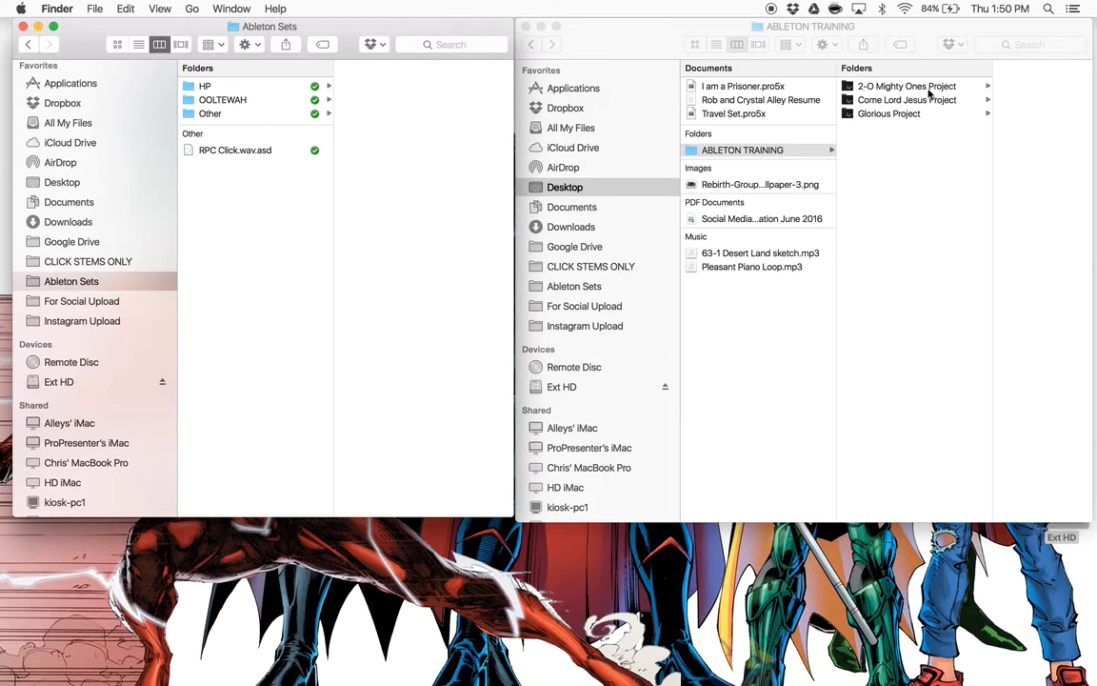
{"action": "scroll", "scroll_direction": "down", "scroll_amount": 3}
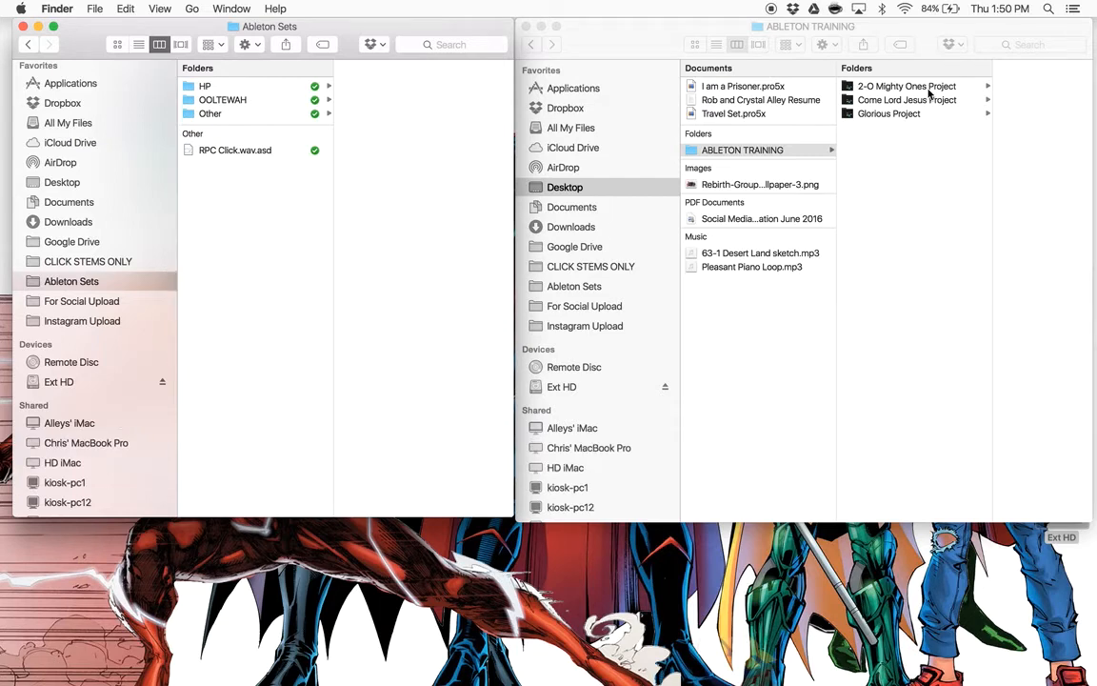
{"action": "left_click", "coordinate": [743, 149]}
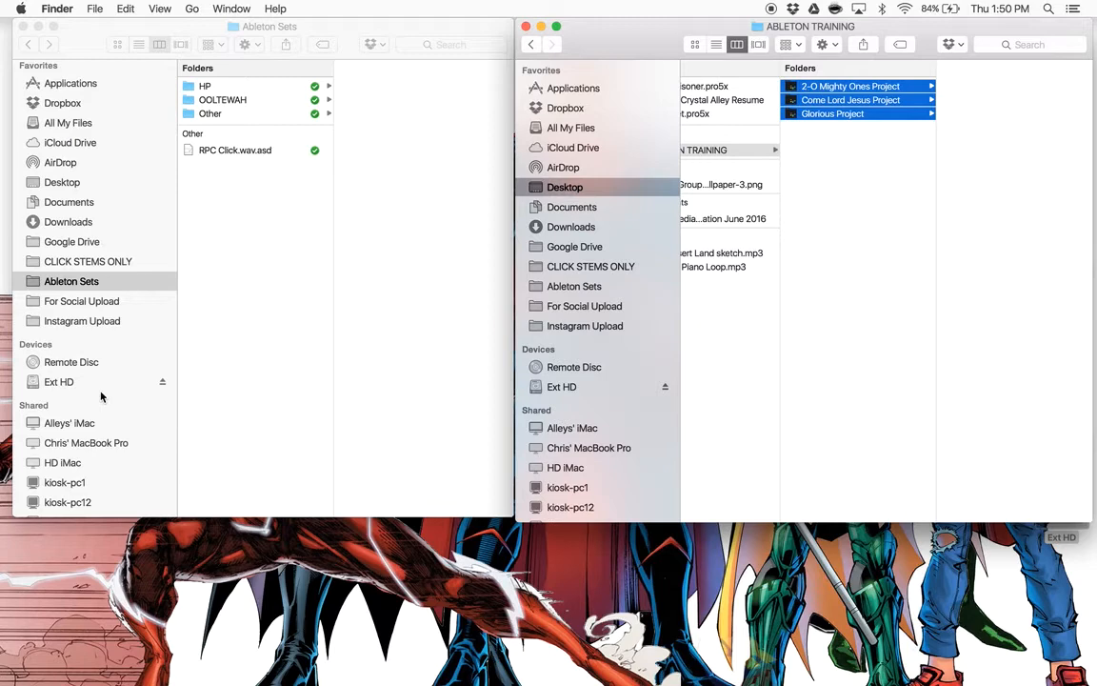
Step: Drag the three training folders into Ext HD's MULTITRACKS AND STEMS and resolve the existing-folder conflict
{"action": "left_click", "coordinate": [57, 381]}
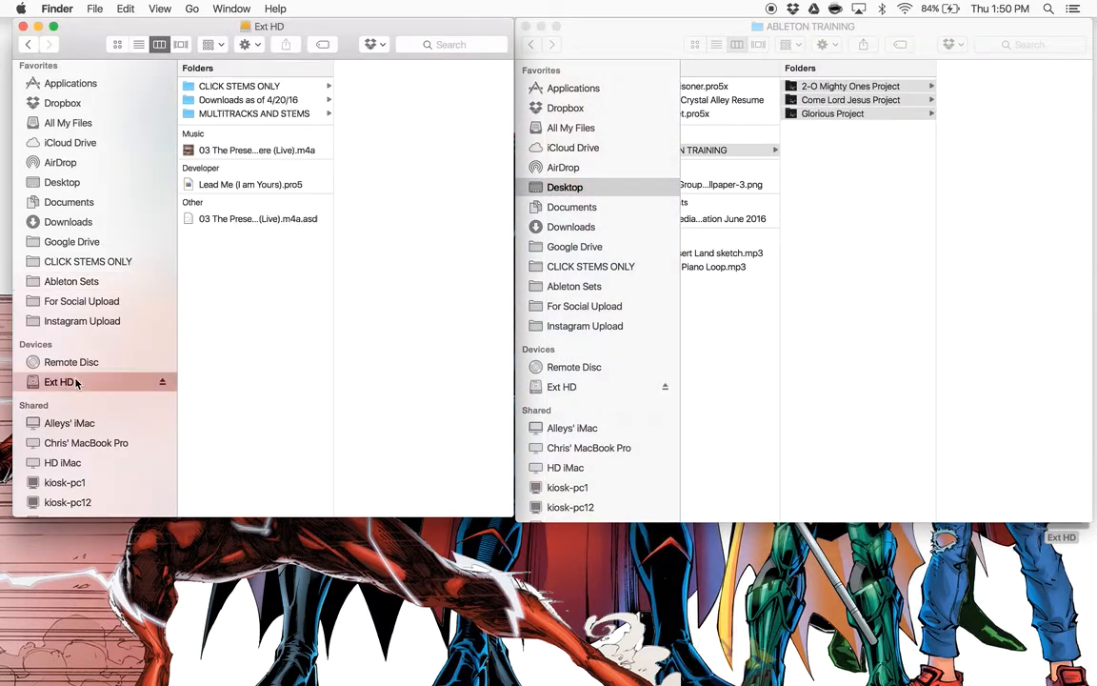
{"action": "left_click", "coordinate": [255, 114]}
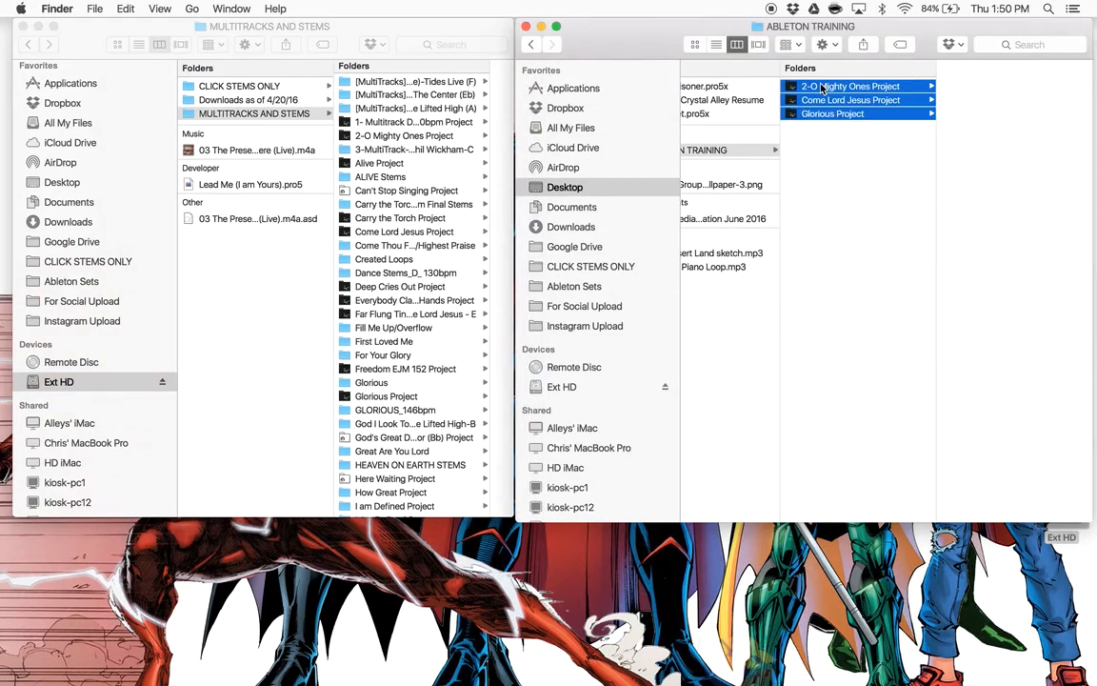
{"action": "left_click", "coordinate": [847, 85]}
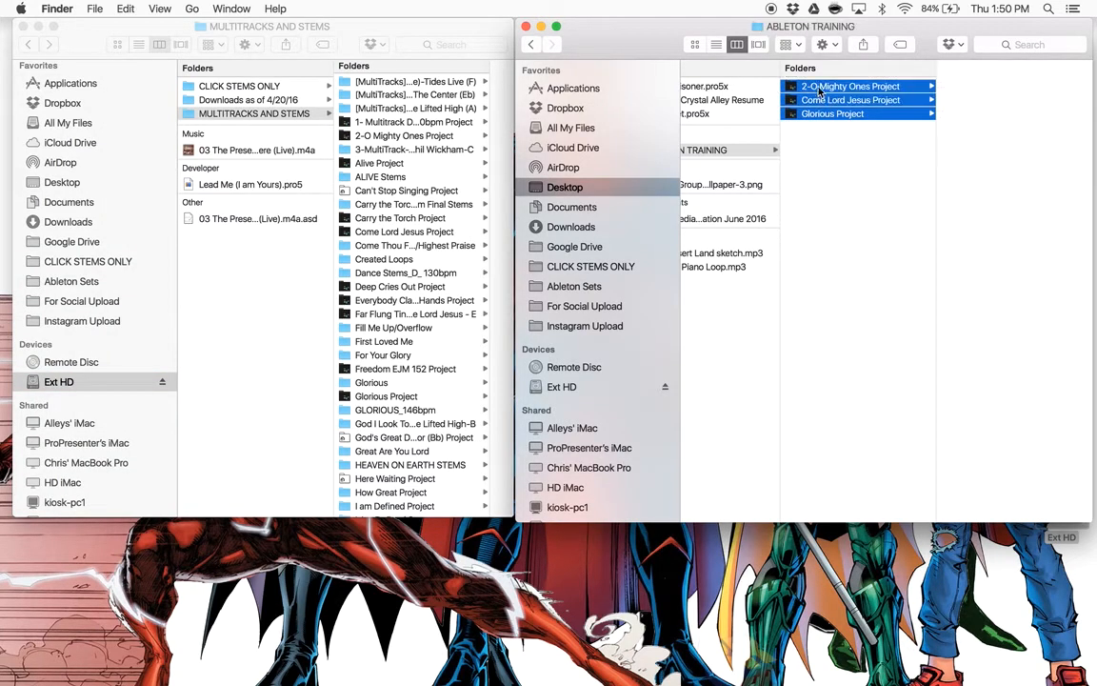
{"action": "left_click_drag", "start_coordinate": [850, 99], "coordinate": [276, 114]}
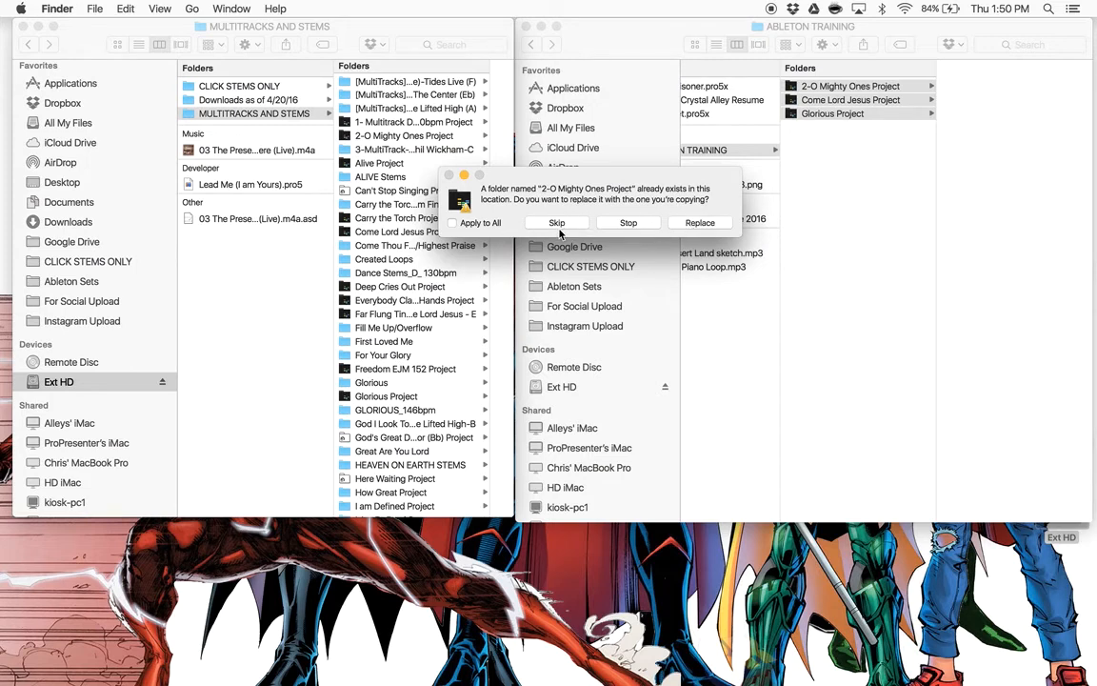
{"action": "left_click", "coordinate": [454, 223]}
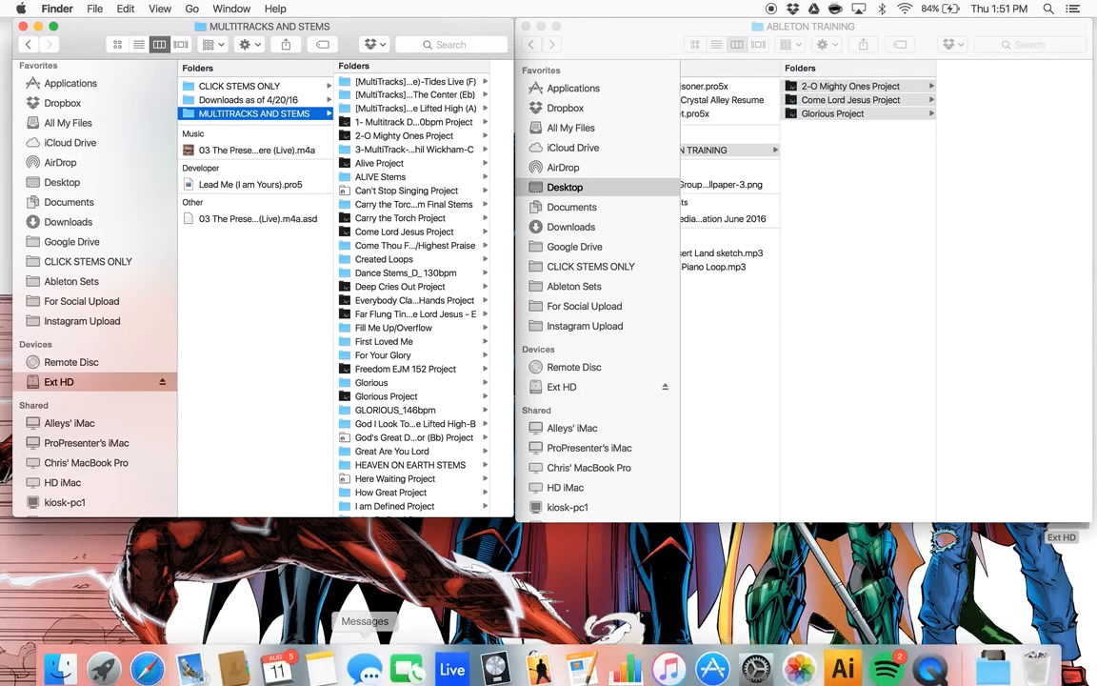
Step: Return to Ableton Live and browse the Ableton Sets location with OOLTEWAH expanded
{"action": "left_click", "coordinate": [452, 667]}
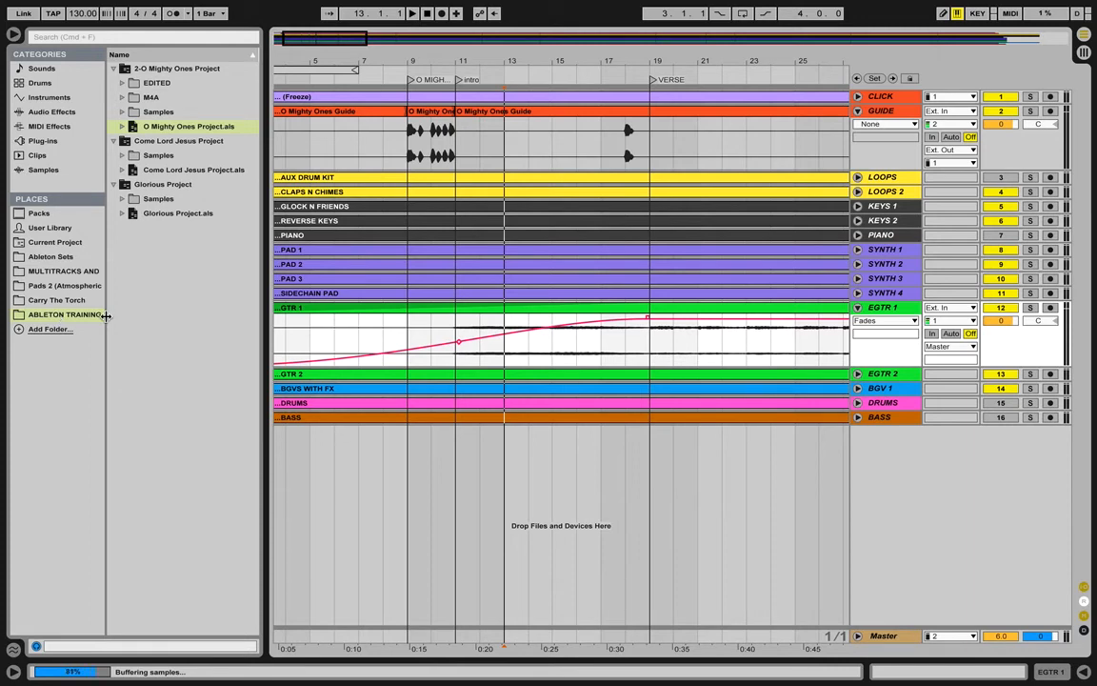
{"action": "mouse_move", "coordinate": [103, 657]}
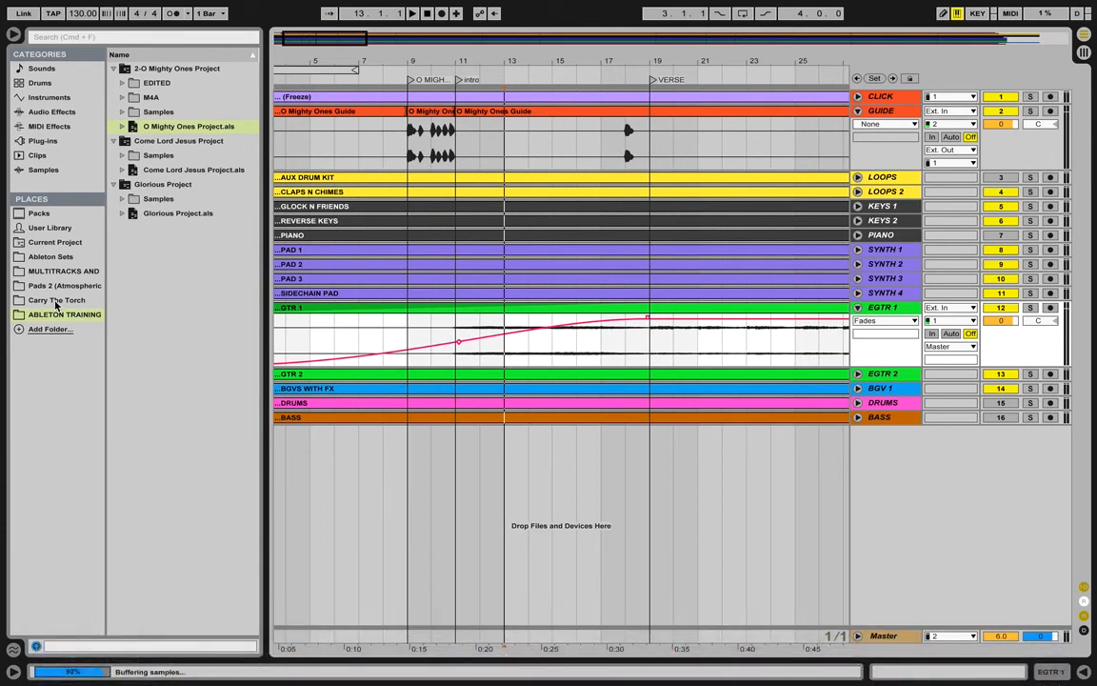
{"action": "left_click", "coordinate": [50, 255]}
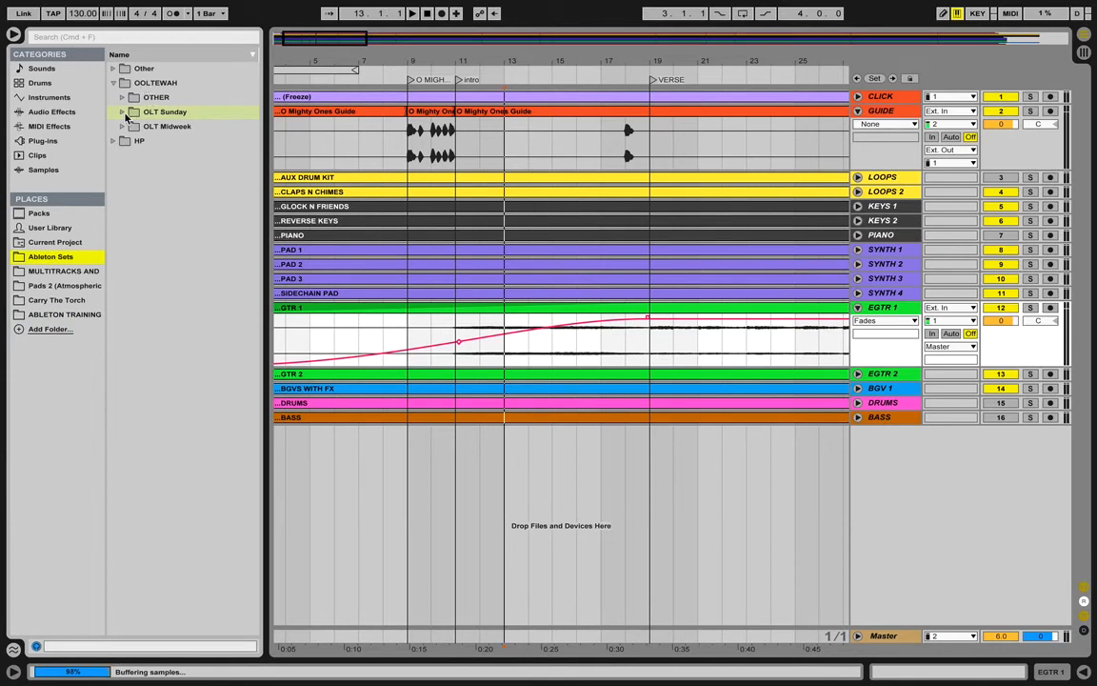
{"action": "mouse_move", "coordinate": [103, 657]}
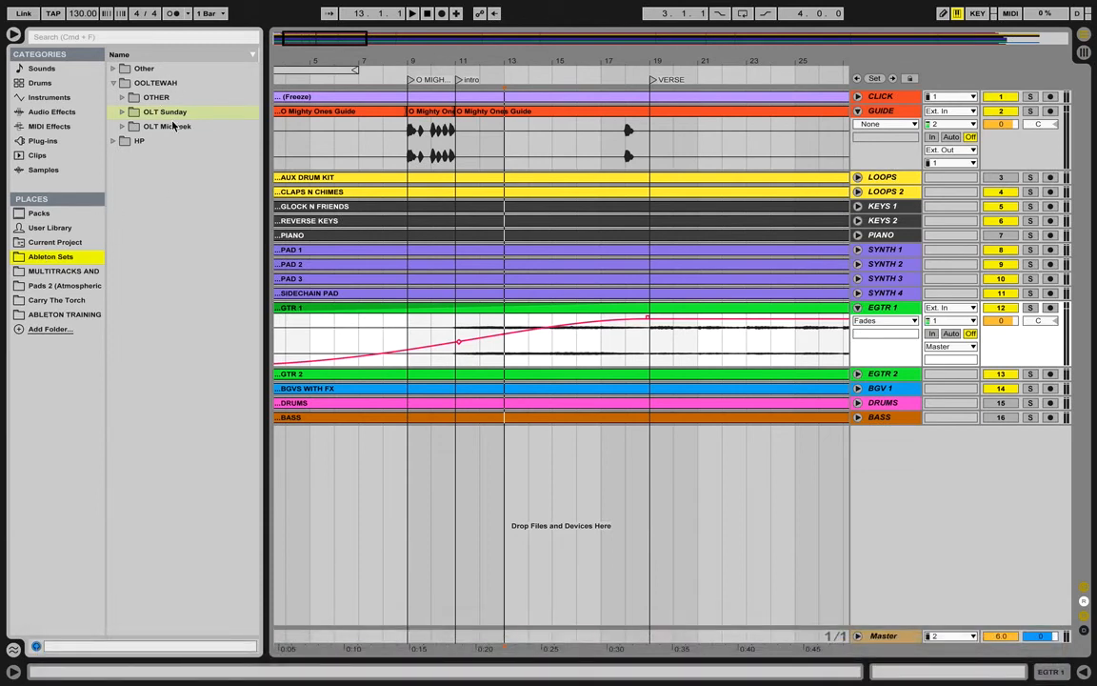
Step: Expand GLT Sunday to list its song projects such as You Reign on High
{"action": "left_click", "coordinate": [122, 111]}
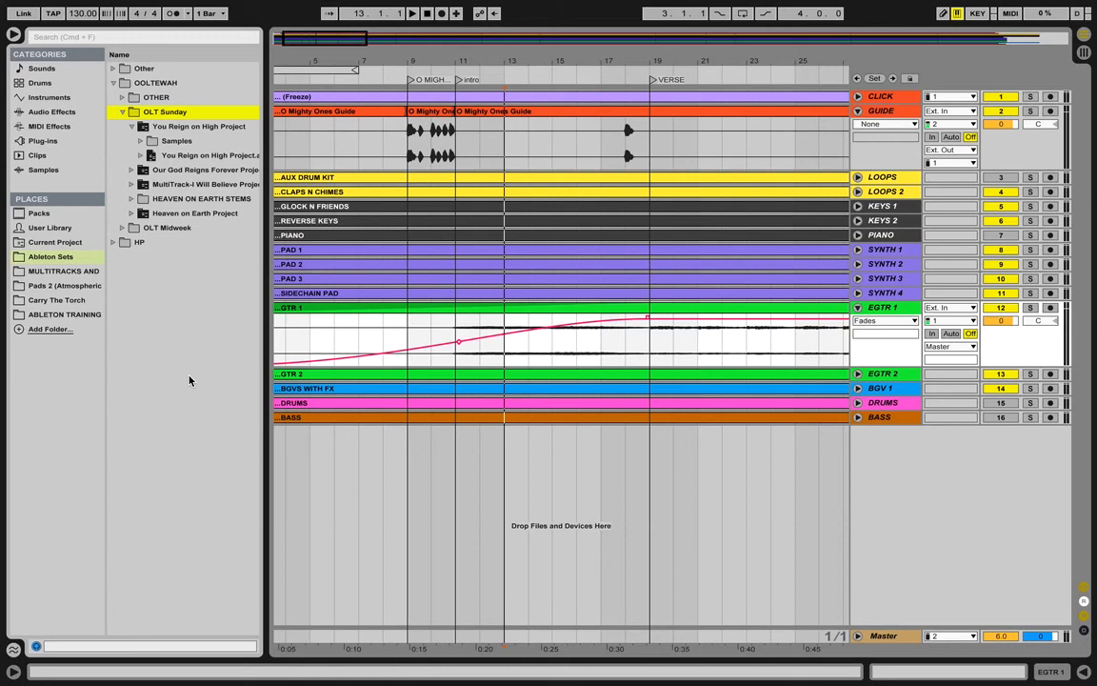
{"action": "mouse_move", "coordinate": [632, 8]}
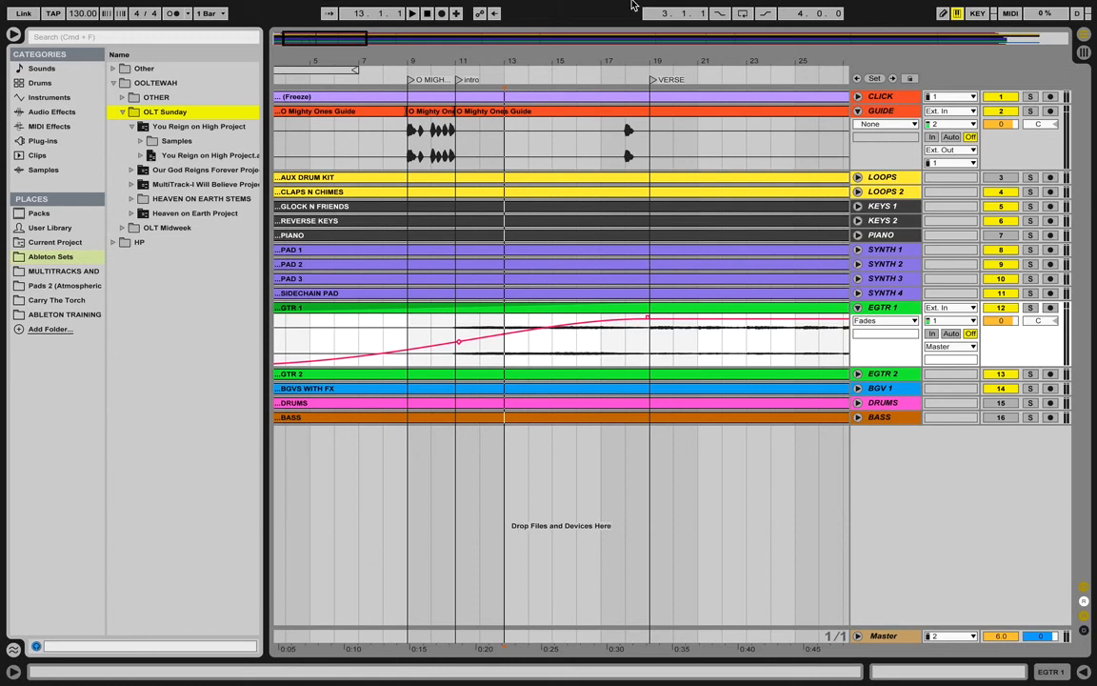
{"action": "mouse_move", "coordinate": [648, 156]}
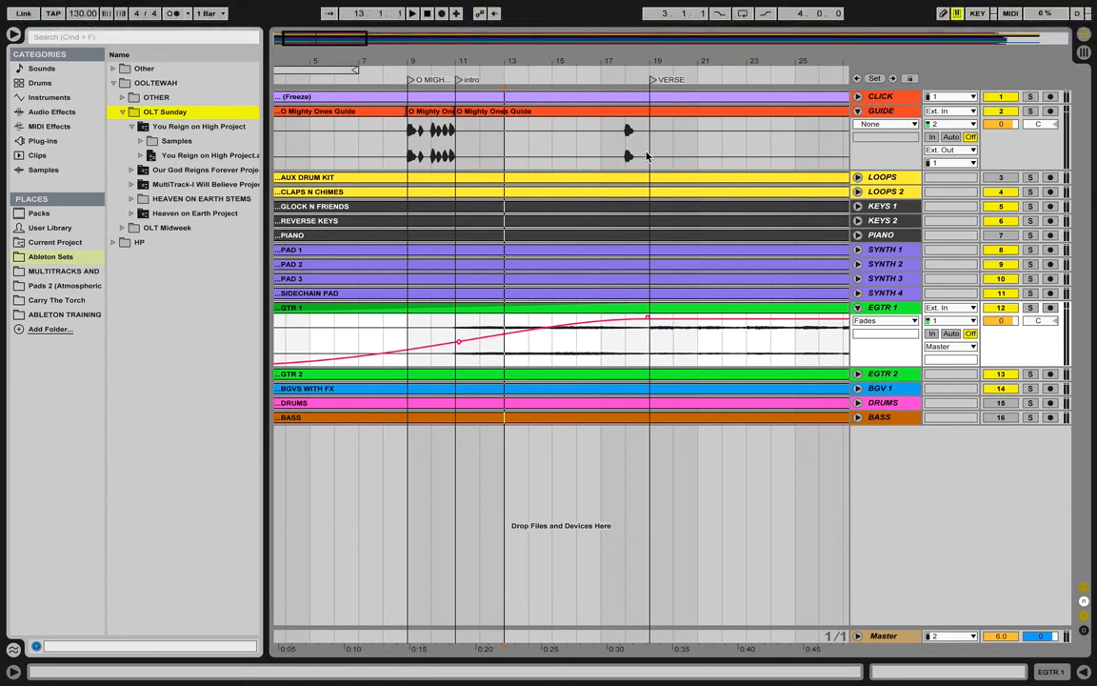